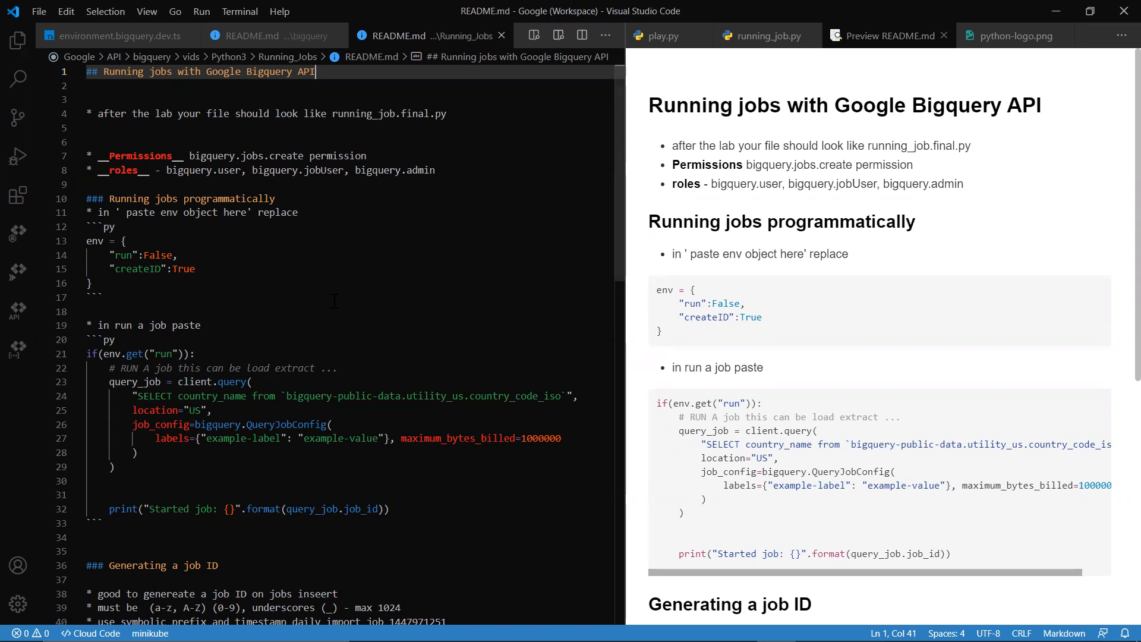
mouse_move(599, 350)
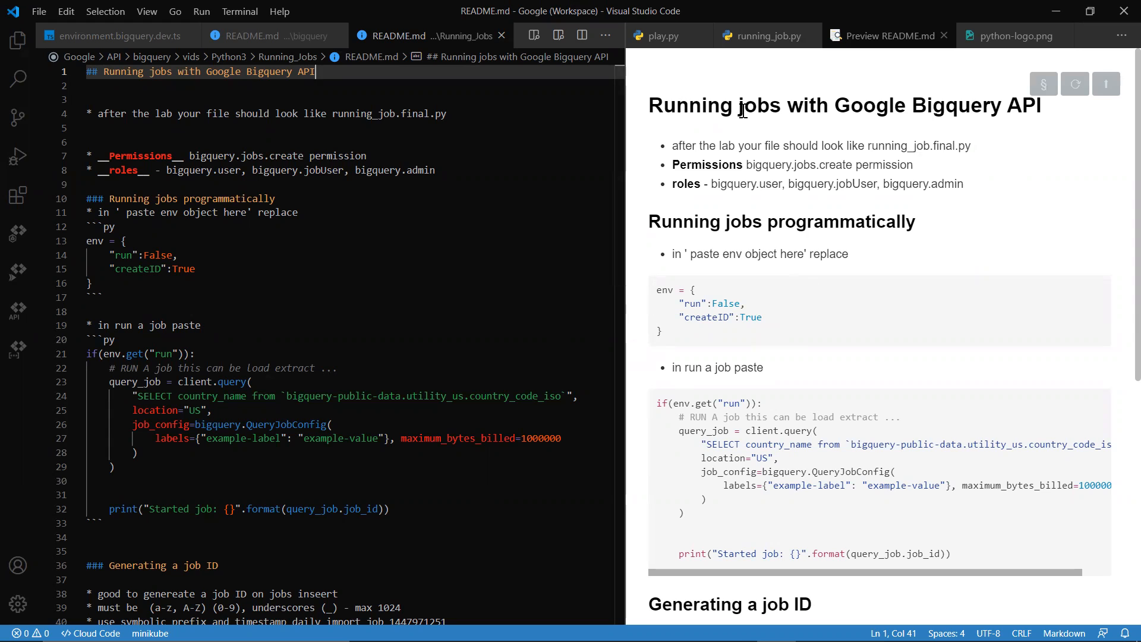
Show python-logo.png in the right editor group beside the README.
left_click(1013, 36)
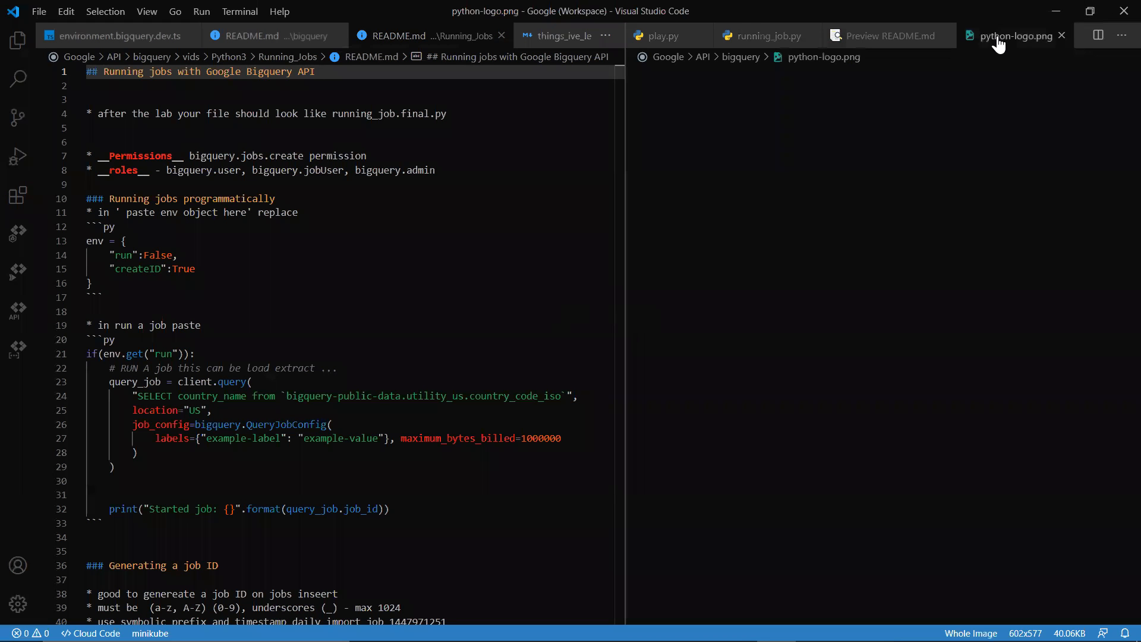
left_click(1014, 36)
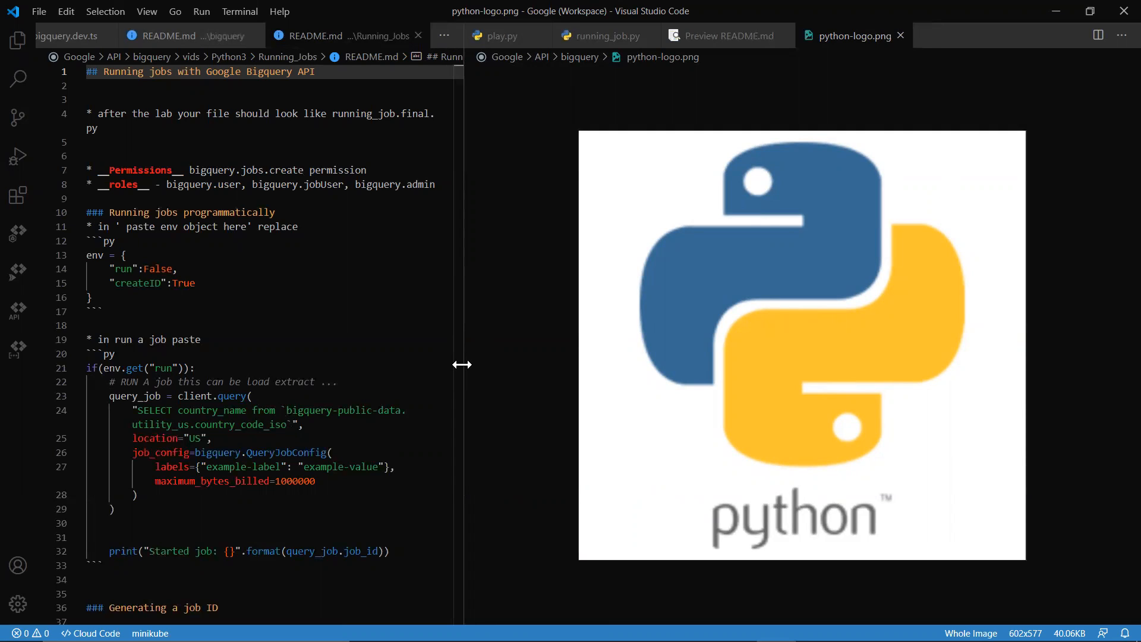
Paste the env dict (run True, createID False) into running_job.py, relabelling its comment 'dict'.
left_click(899, 35)
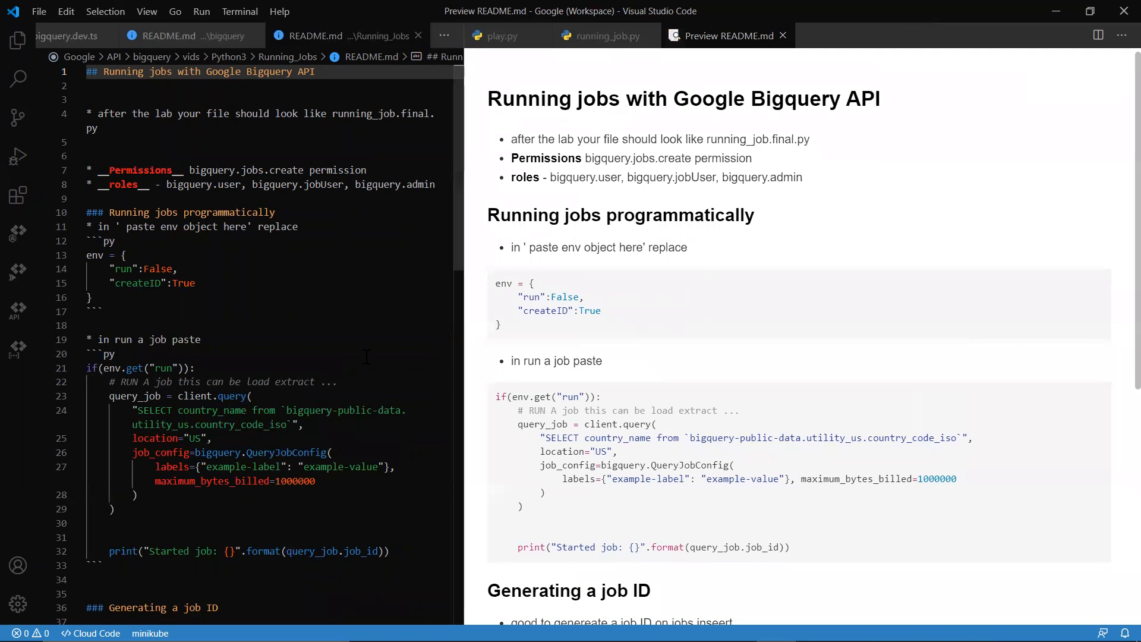
mouse_move(464, 337)
type("* if issues copy and paste from running_job.start.py")
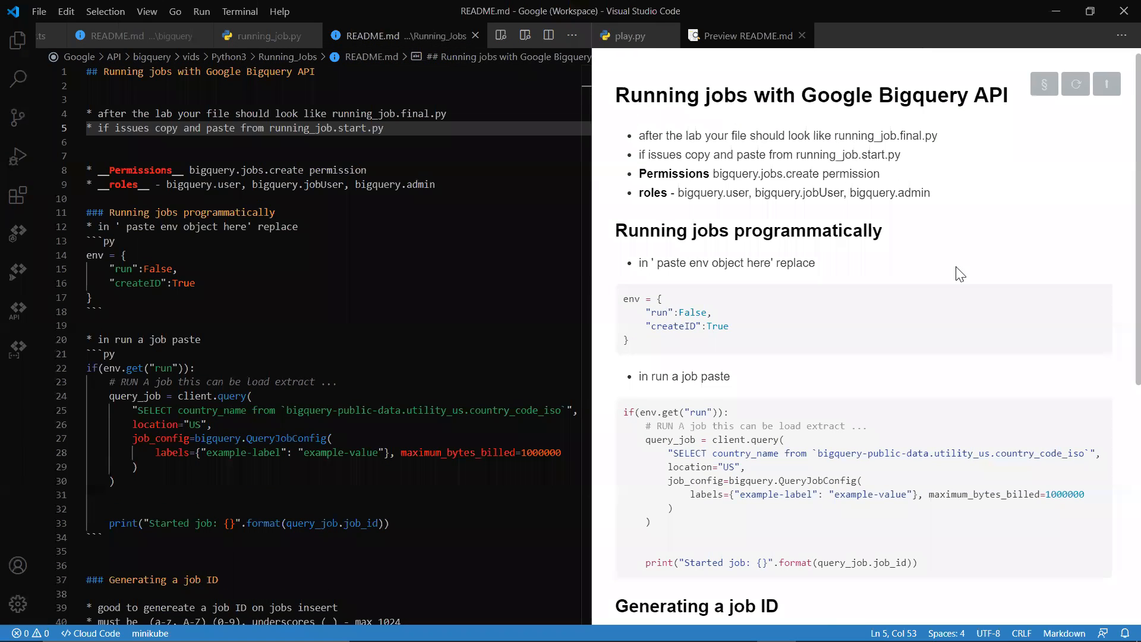
left_click(264, 36)
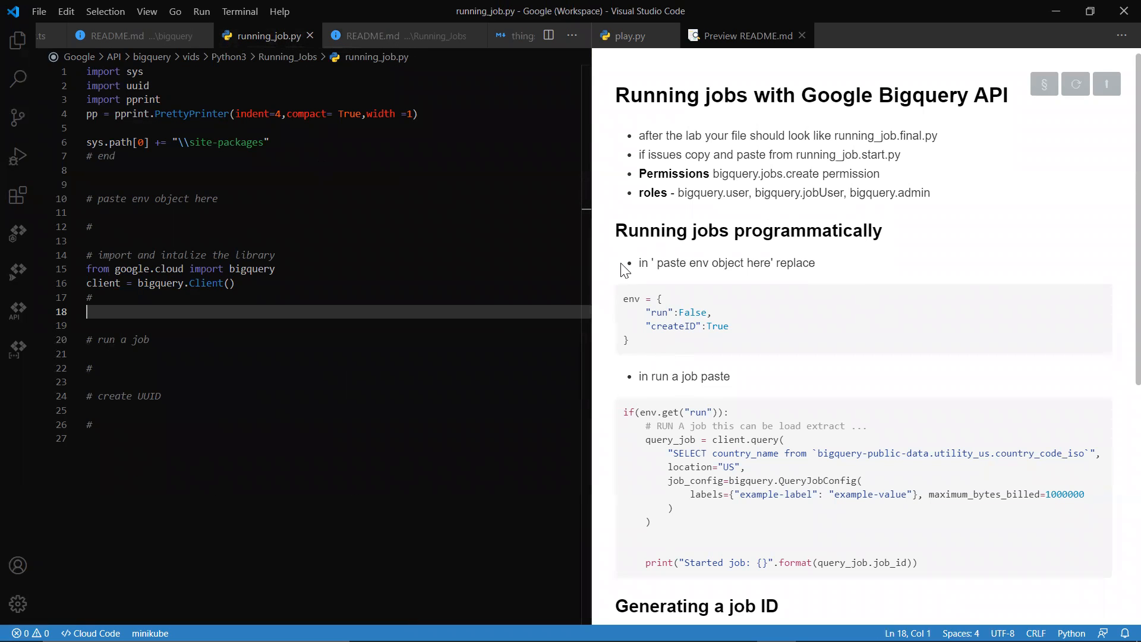
left_click(372, 35)
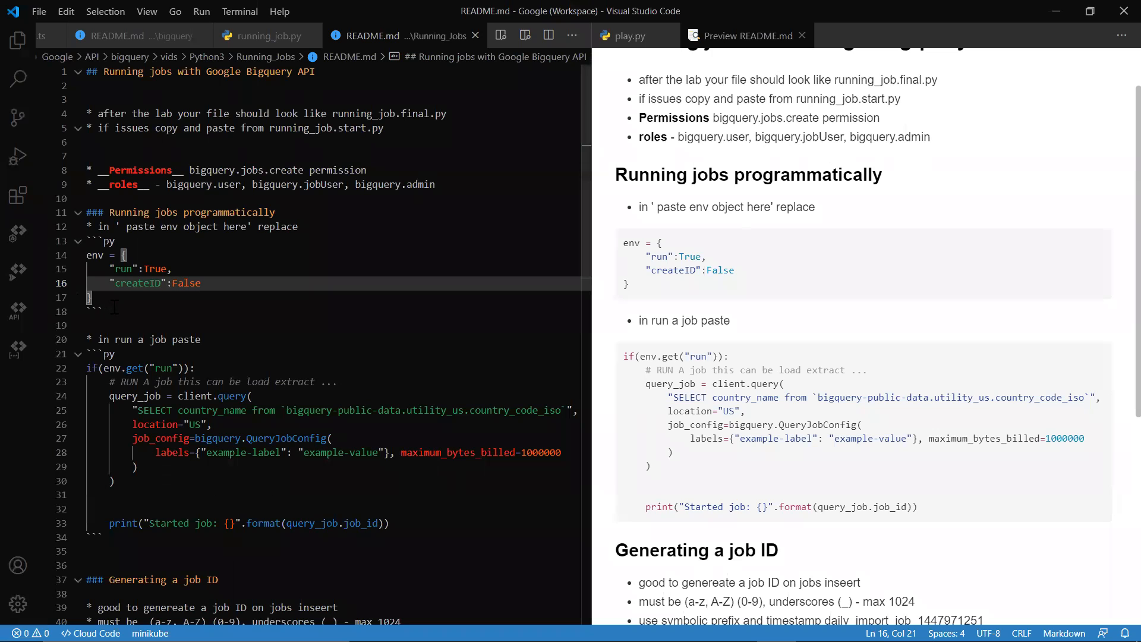
left_click(265, 36)
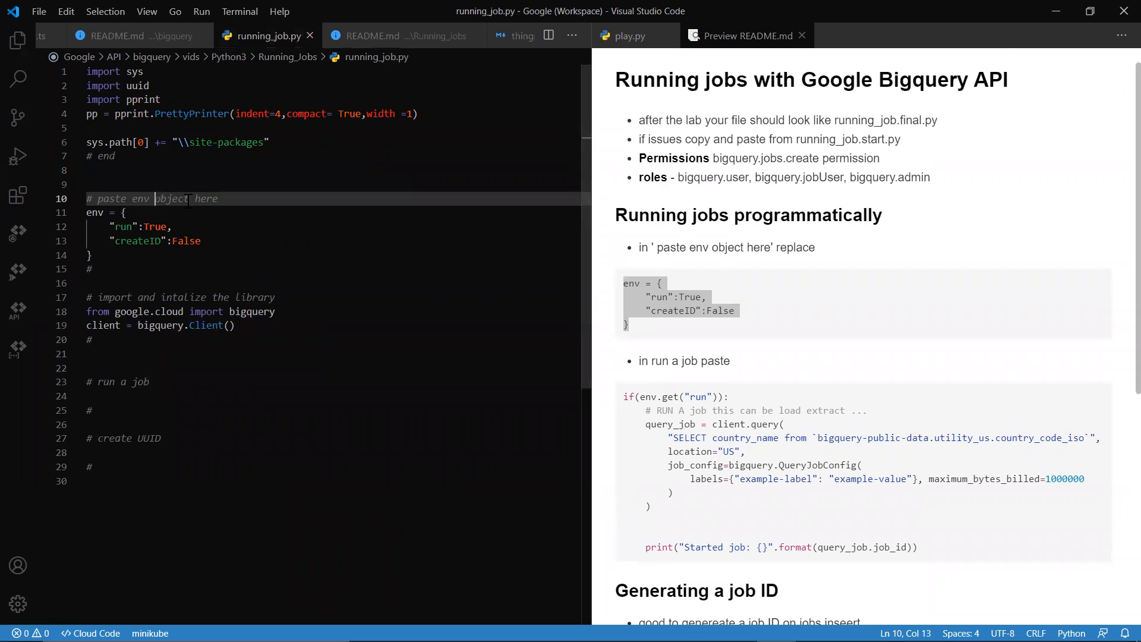
type("dict")
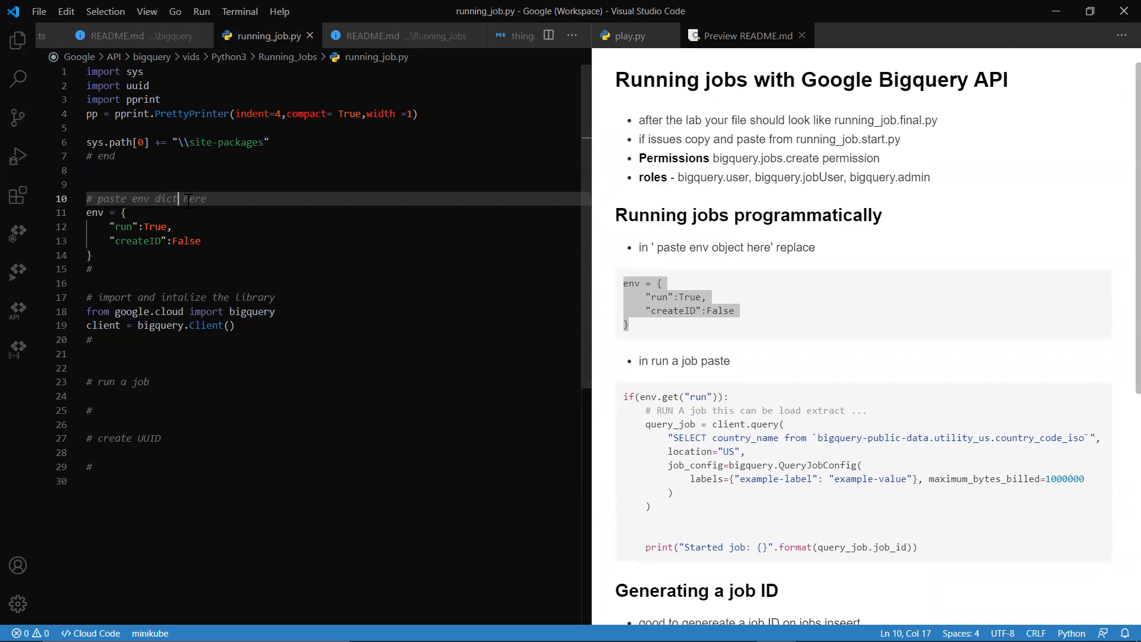
mouse_move(324, 500)
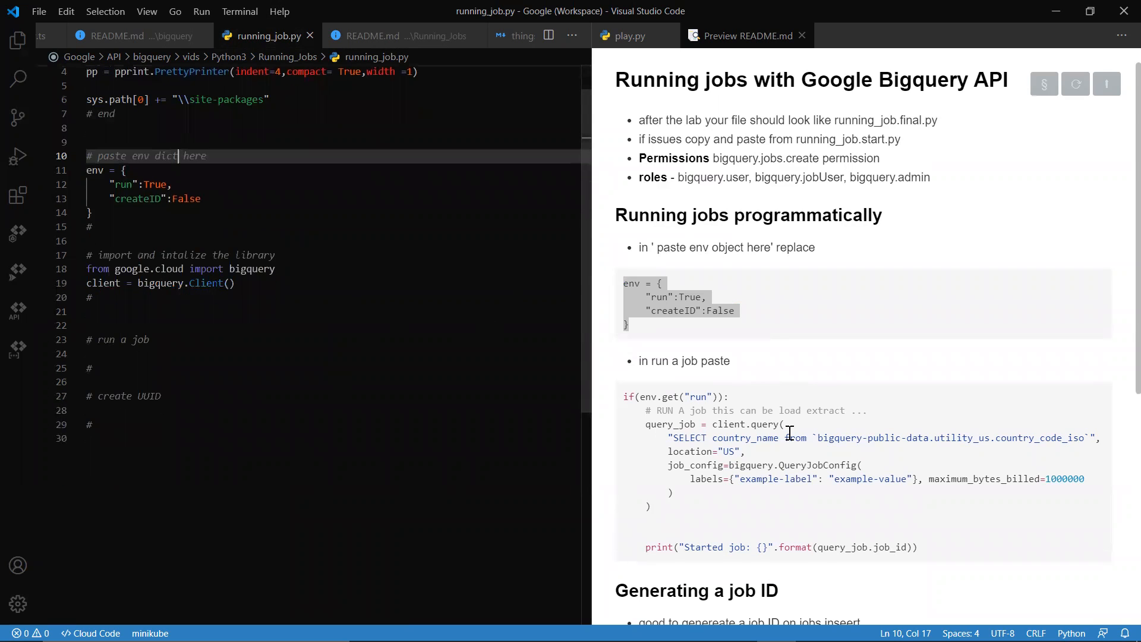
scroll("down", 3)
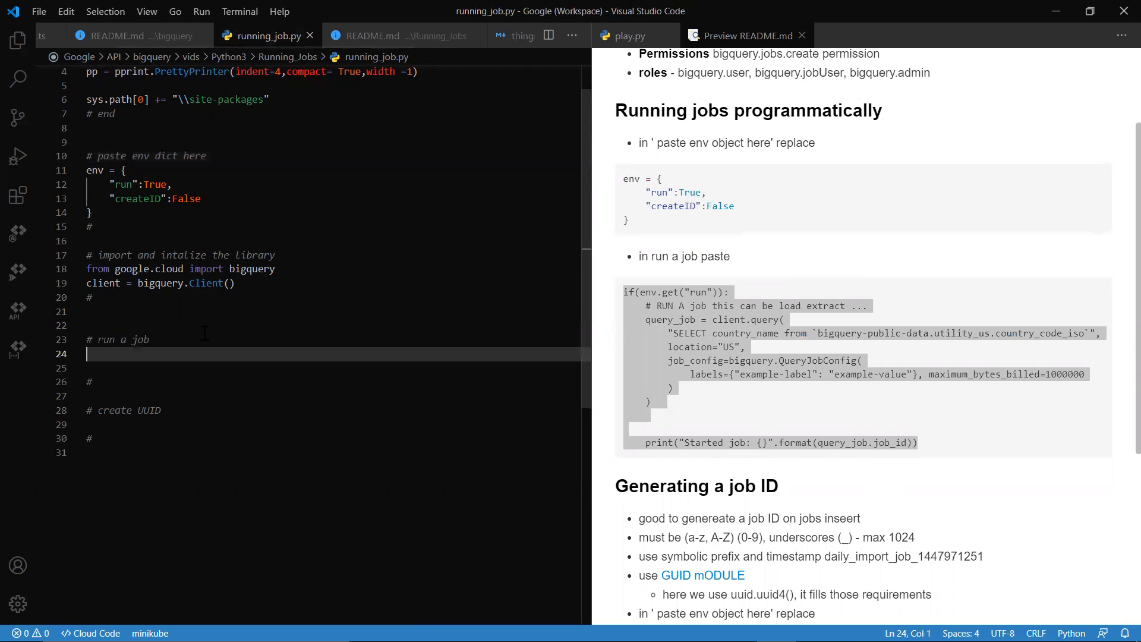
Paste the country-codes query job block under '# run a job', wrapping QueryJobConfig's labels and maximum_bytes_billed.
key("ctrl+v")
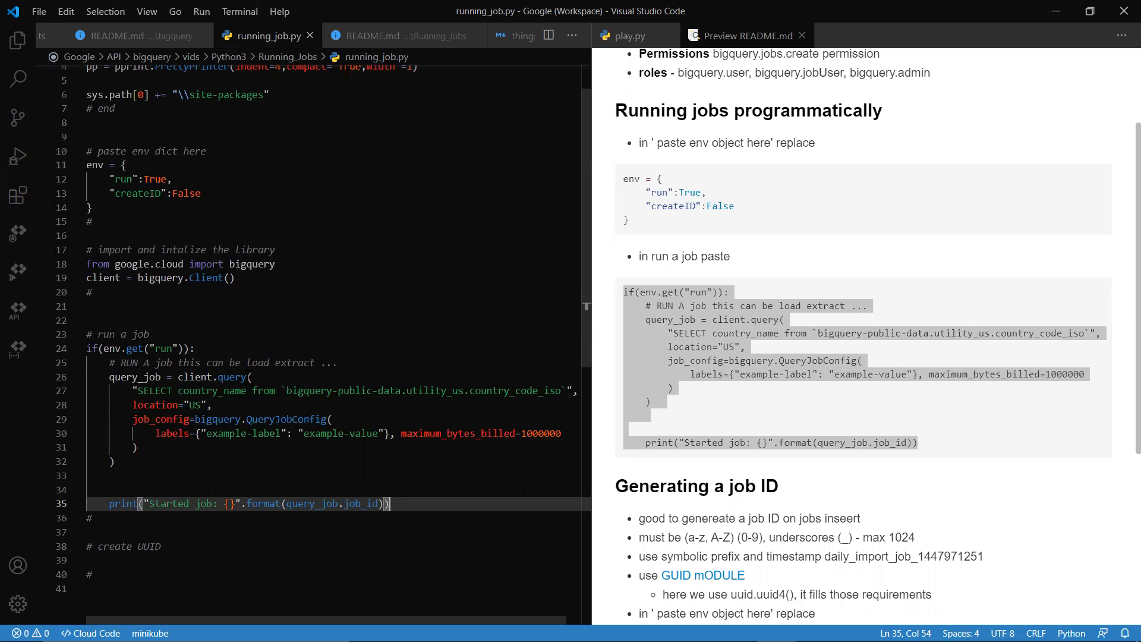
mouse_move(590, 413)
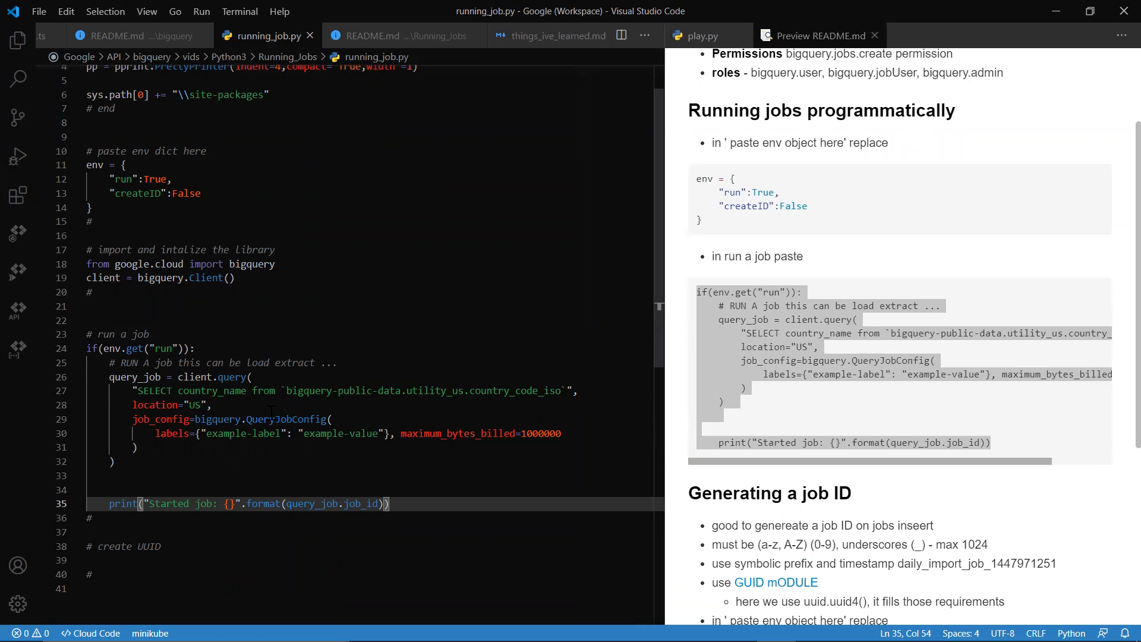
left_click(249, 418)
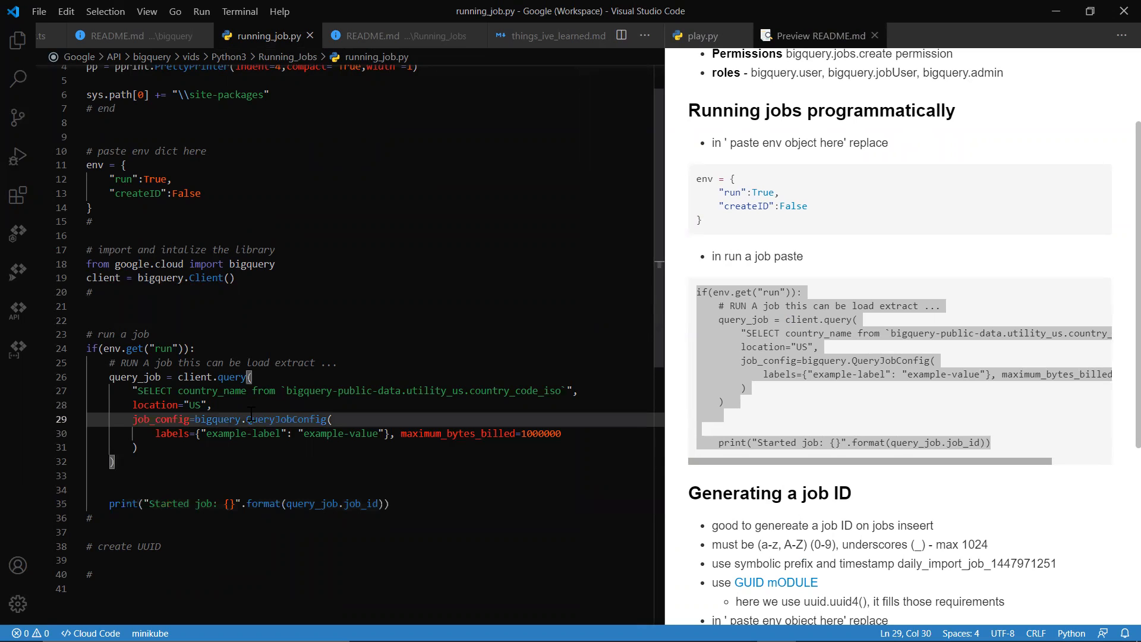
left_click(212, 405)
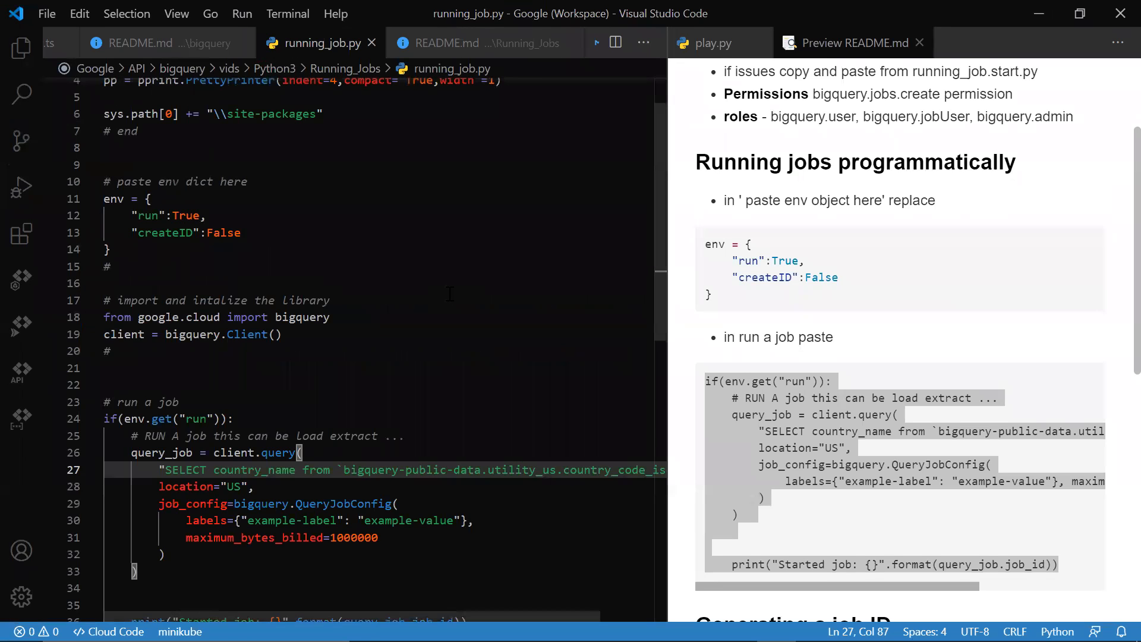
scroll("down", 3)
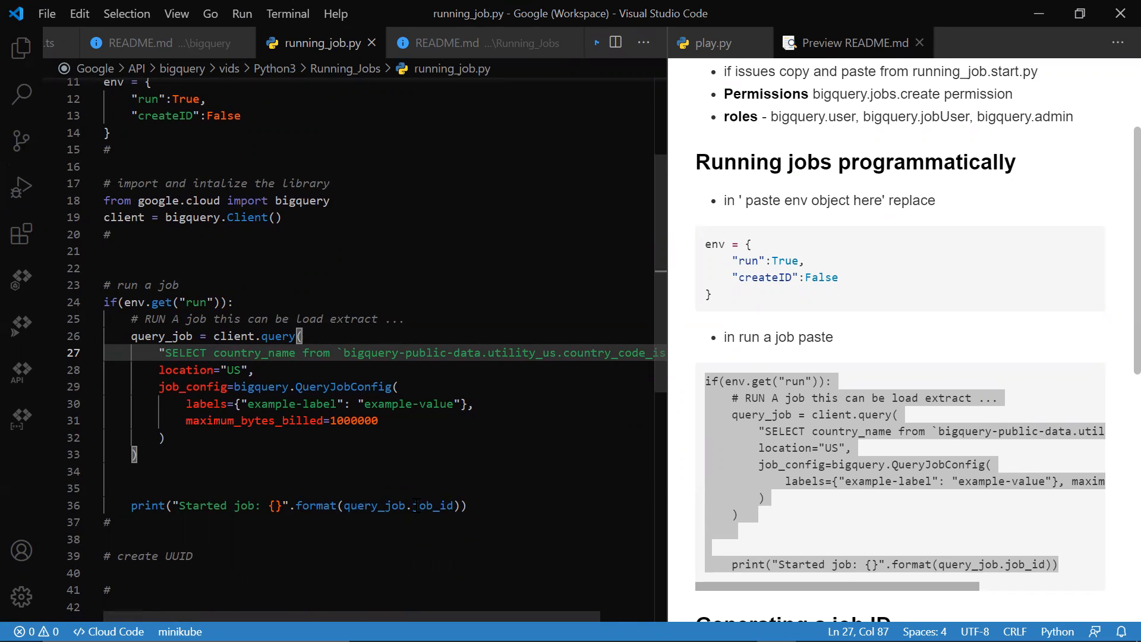
scroll("up", 3)
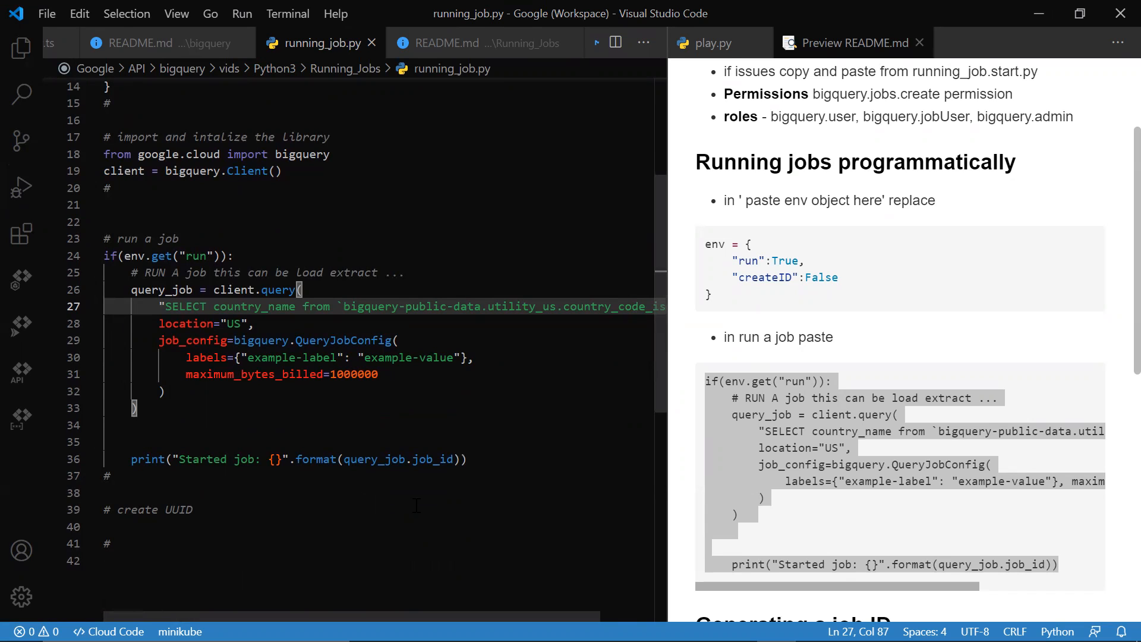
mouse_move(590, 538)
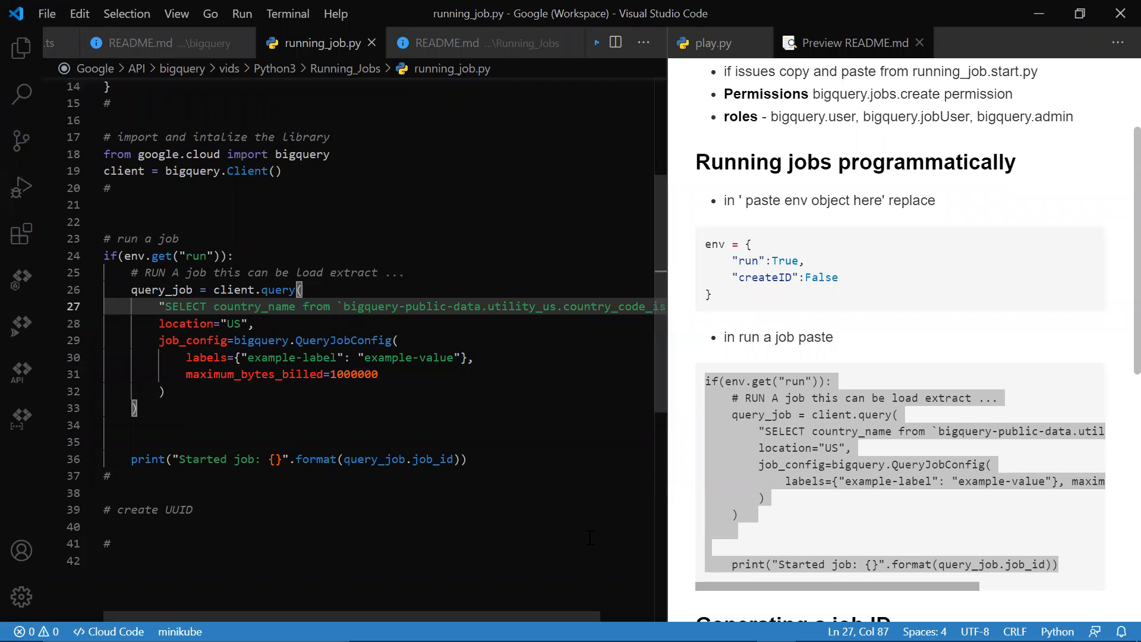
scroll("down", 3)
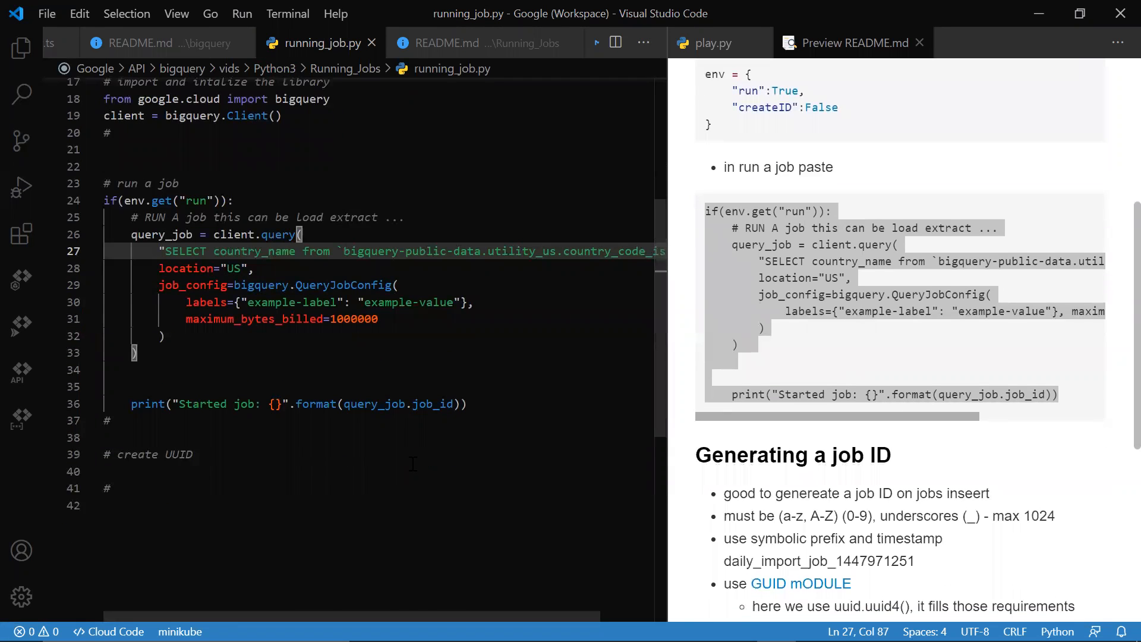
scroll("up", 3)
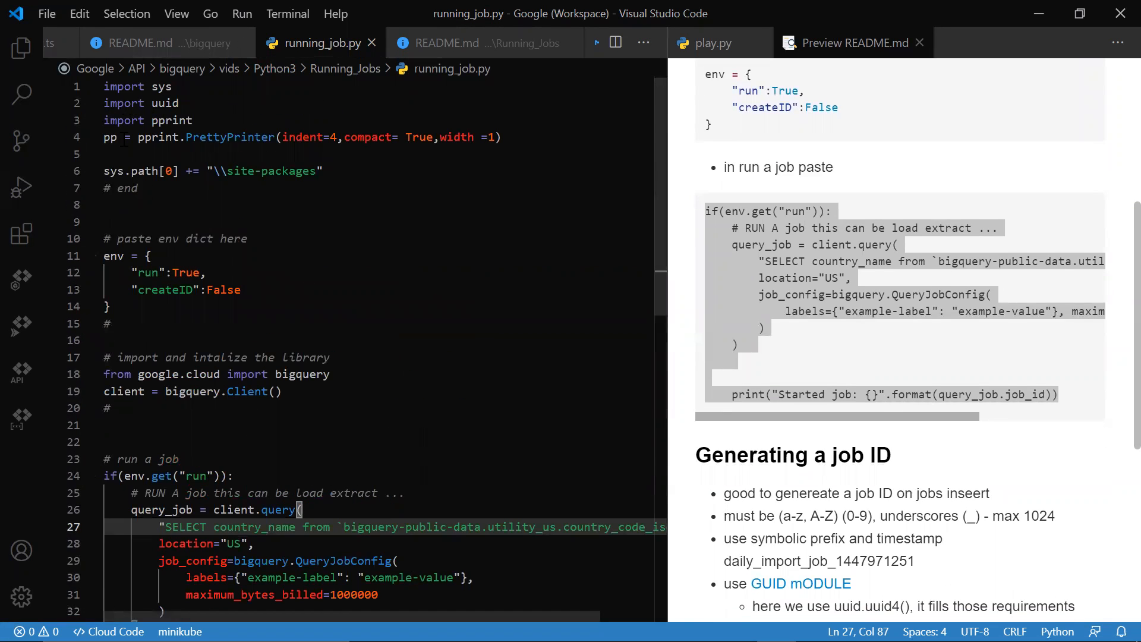
scroll("down", 3)
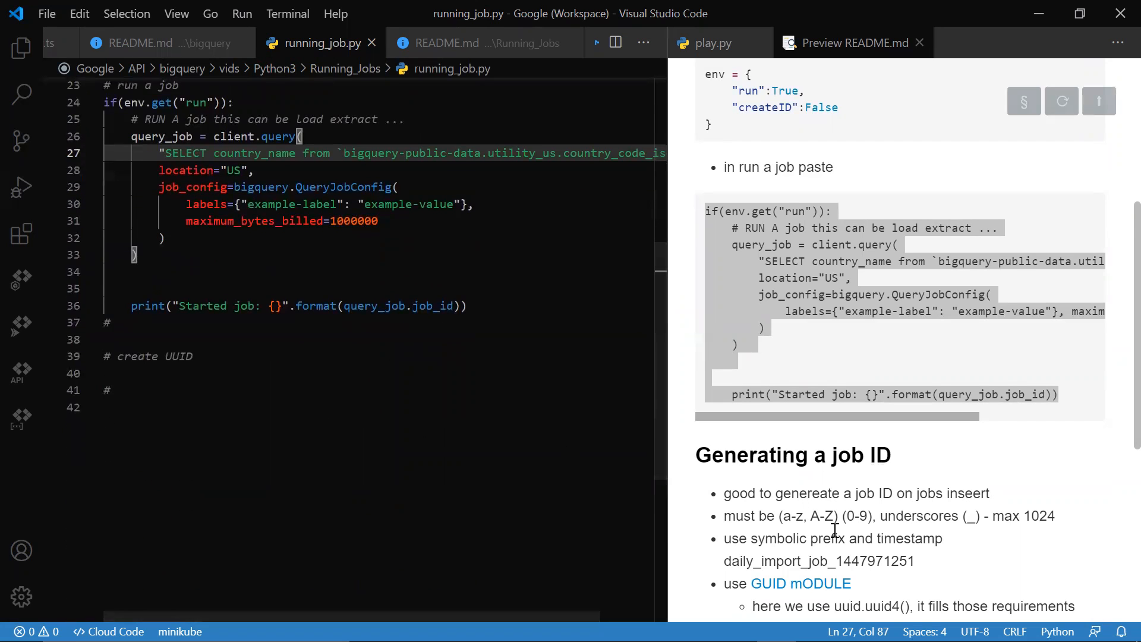
Scroll the README preview to the if(env.get("createID")) uuid4 snippet.
scroll("down", 3)
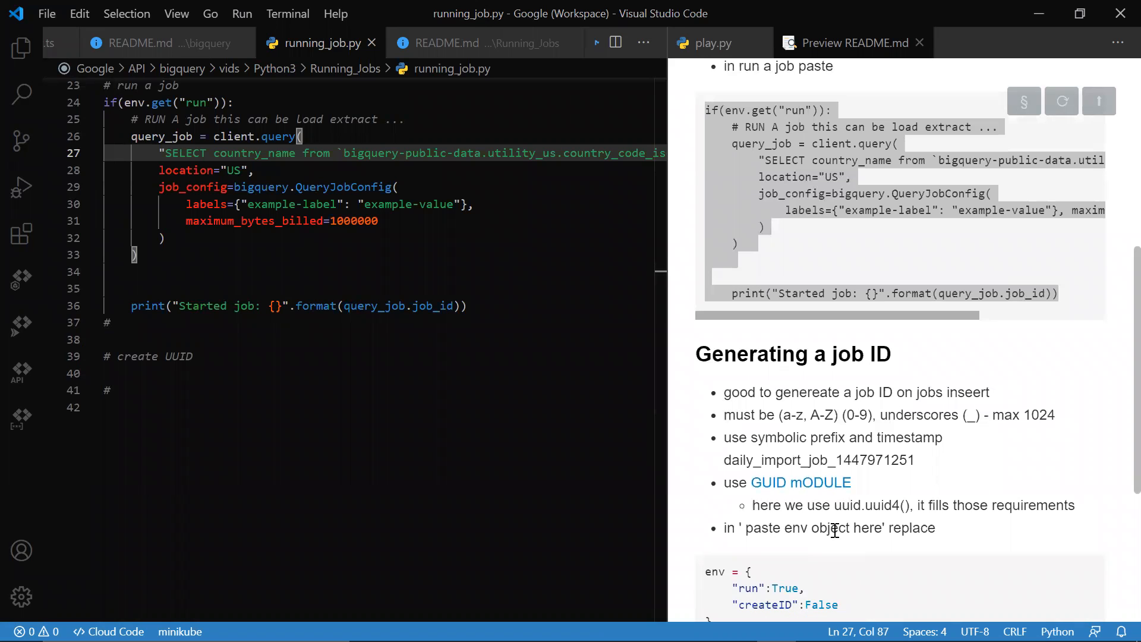
mouse_move(842, 386)
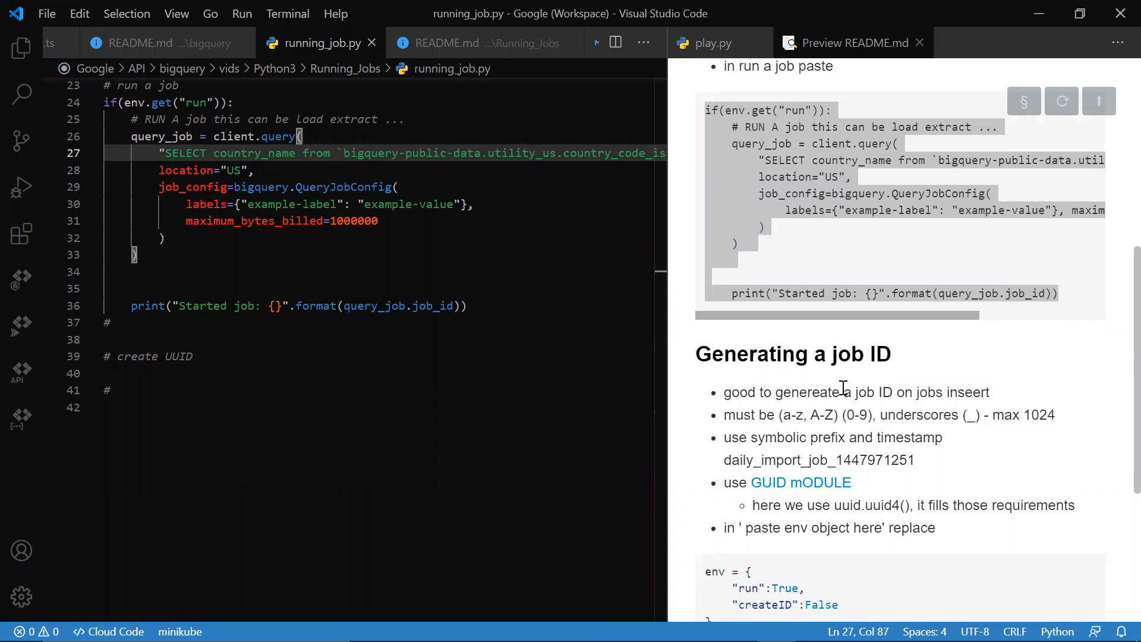
mouse_move(859, 430)
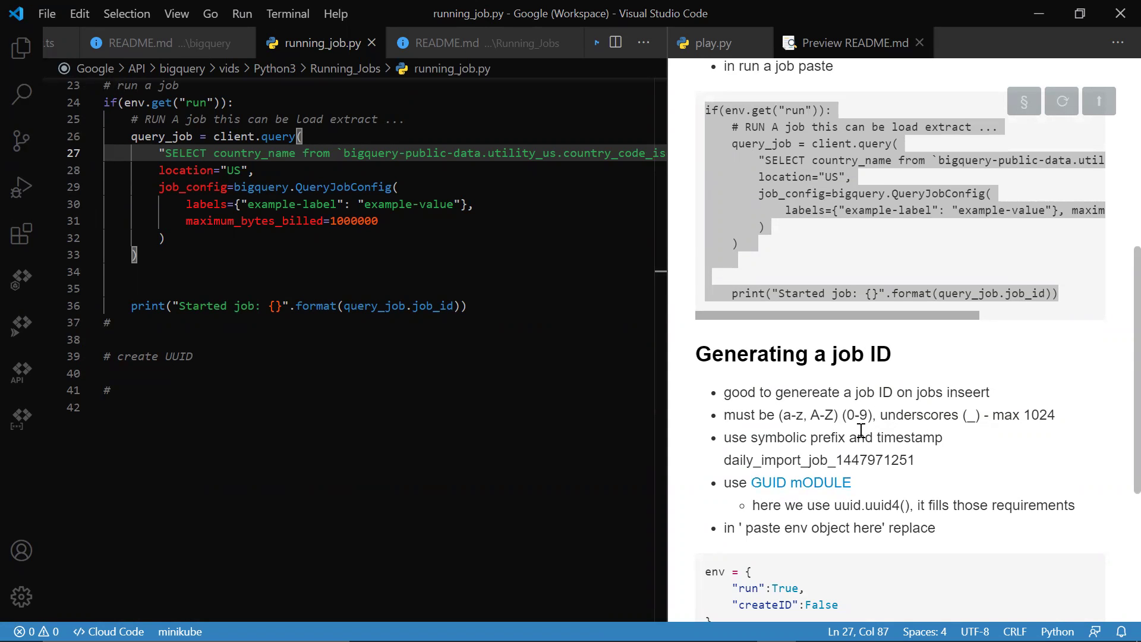
mouse_move(818, 499)
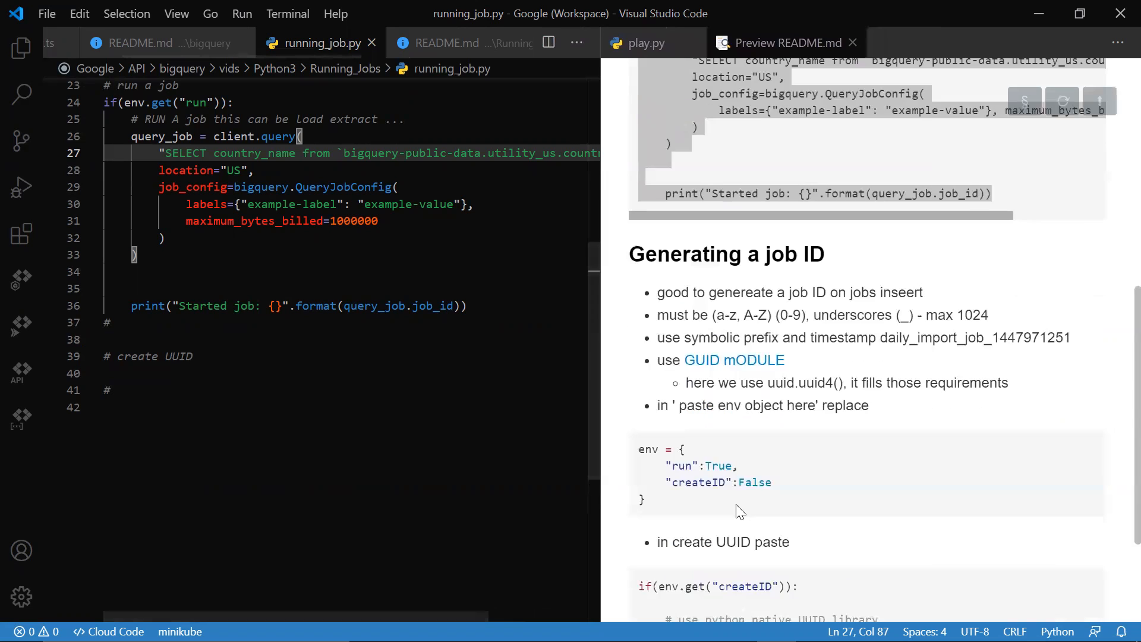
mouse_move(783, 433)
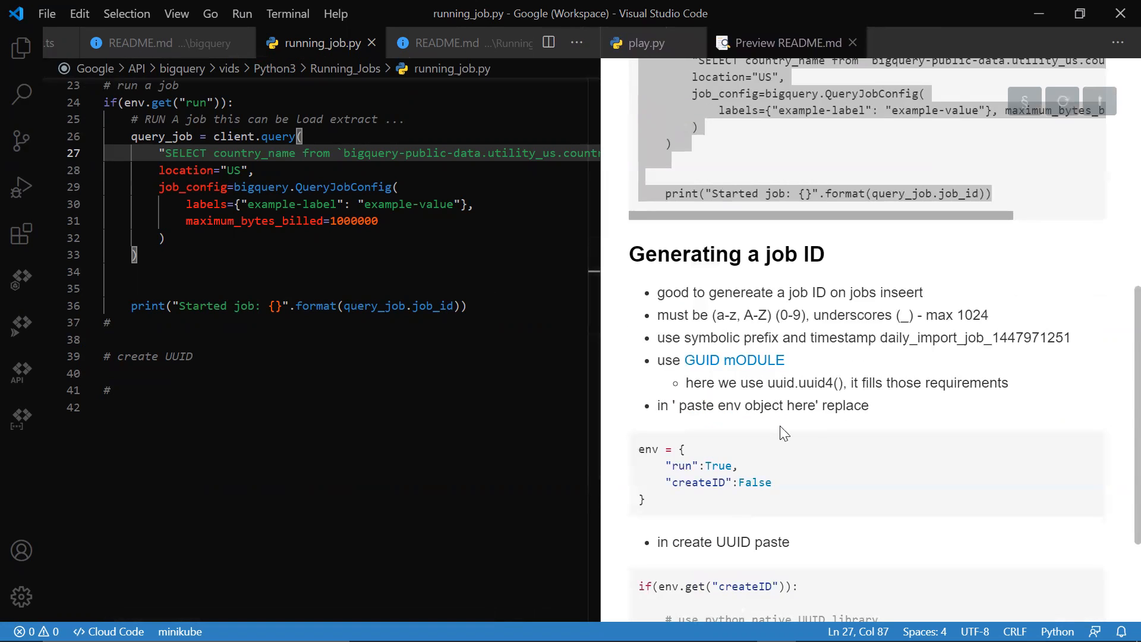
mouse_move(807, 420)
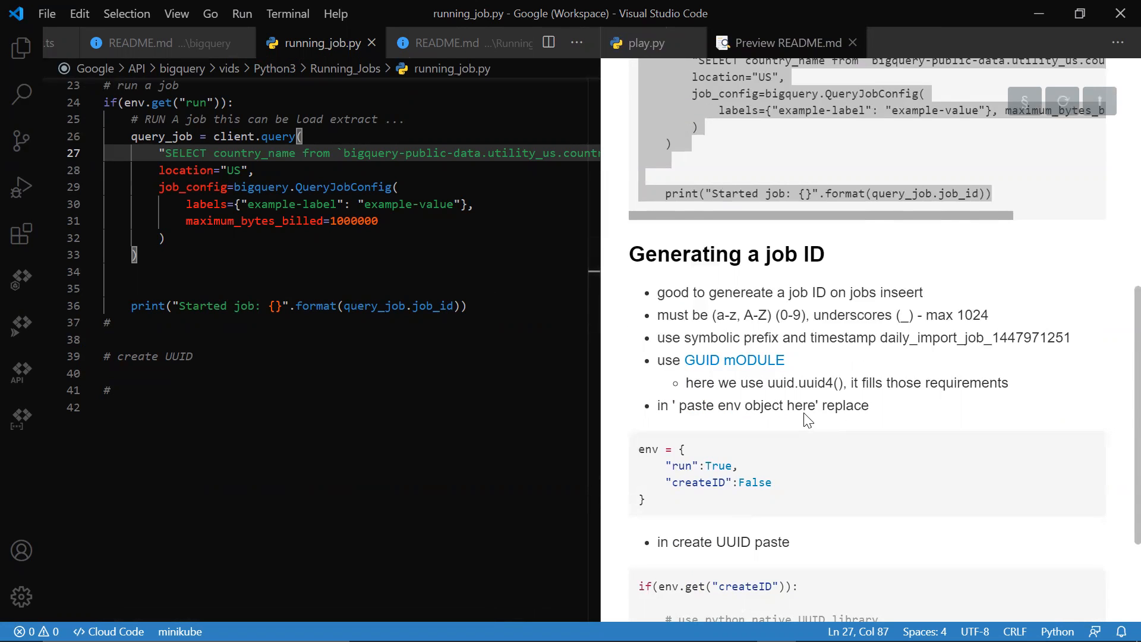
mouse_move(750, 526)
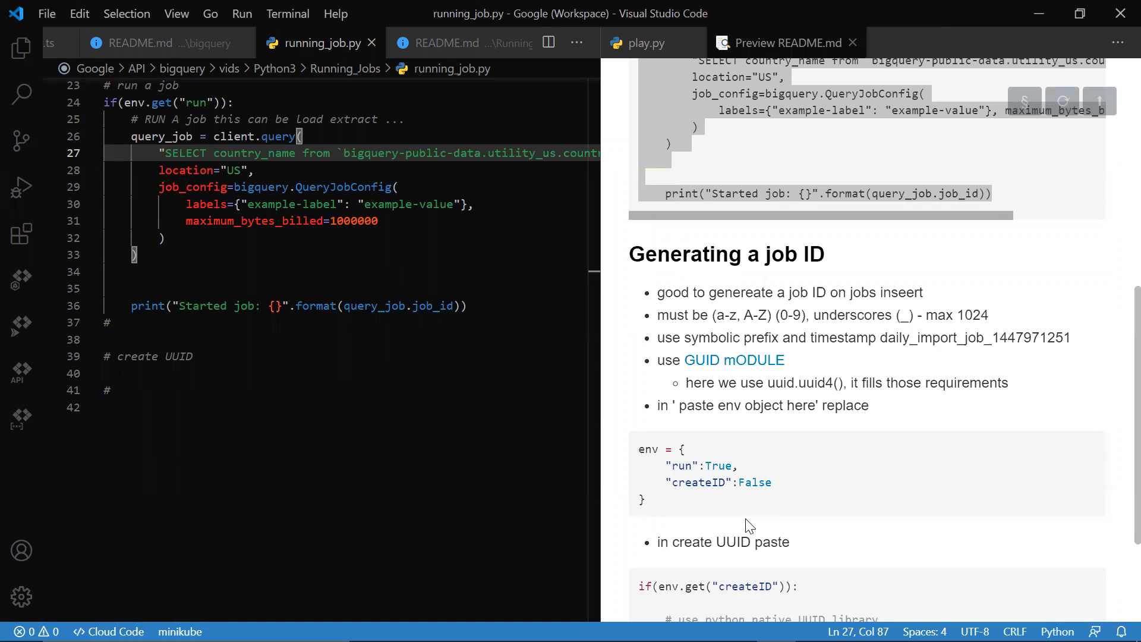
mouse_move(697, 522)
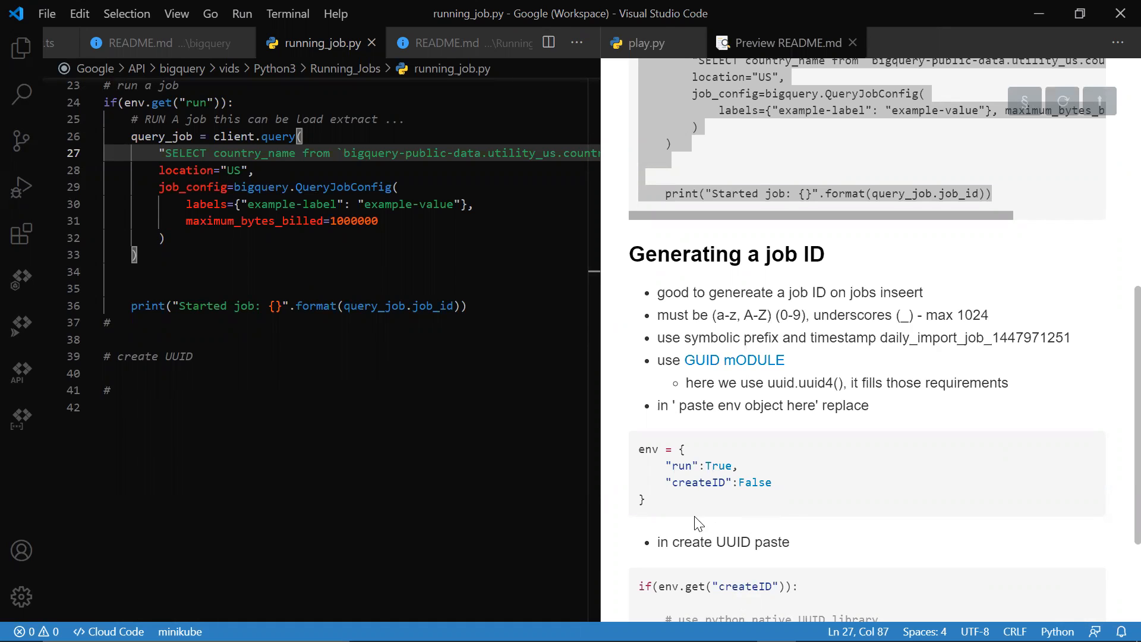
scroll("down", 3)
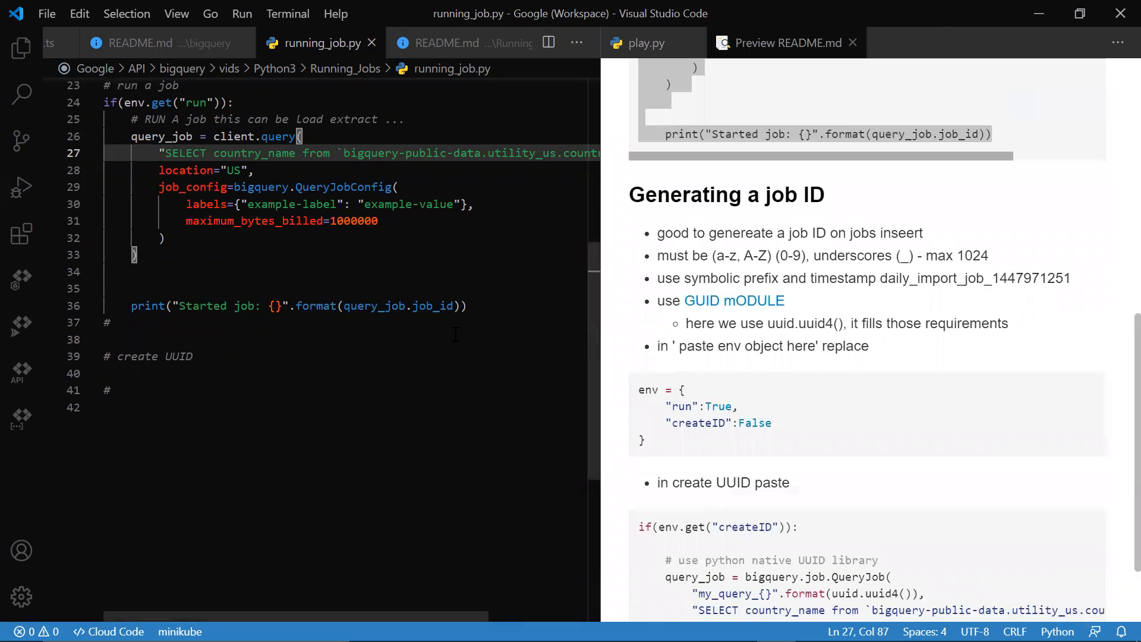
scroll("up", 3)
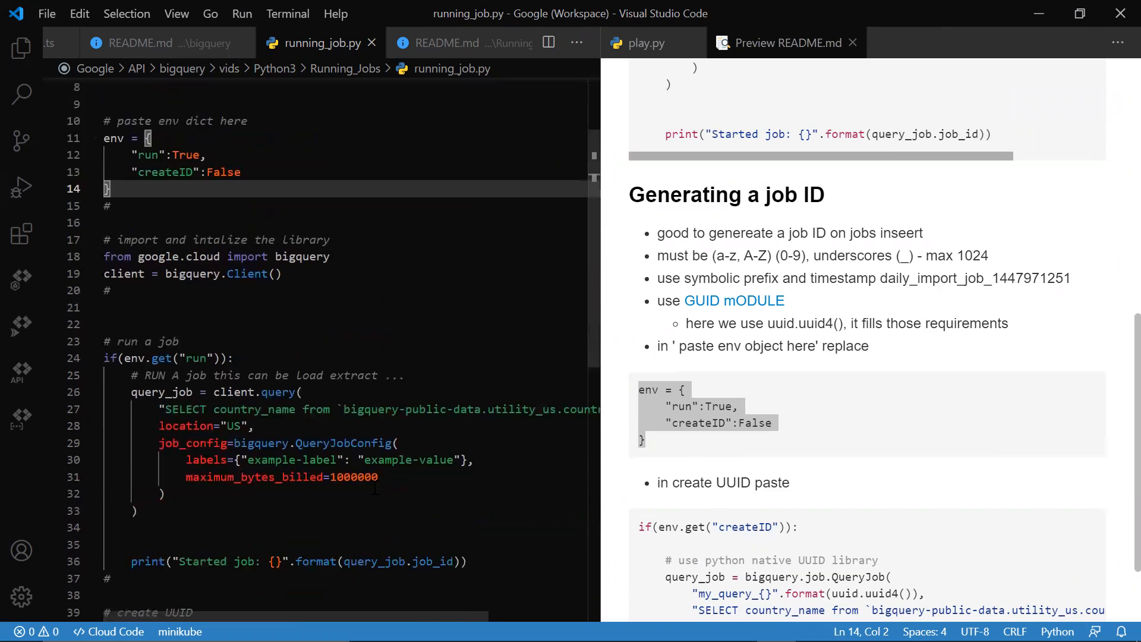
scroll("down", 3)
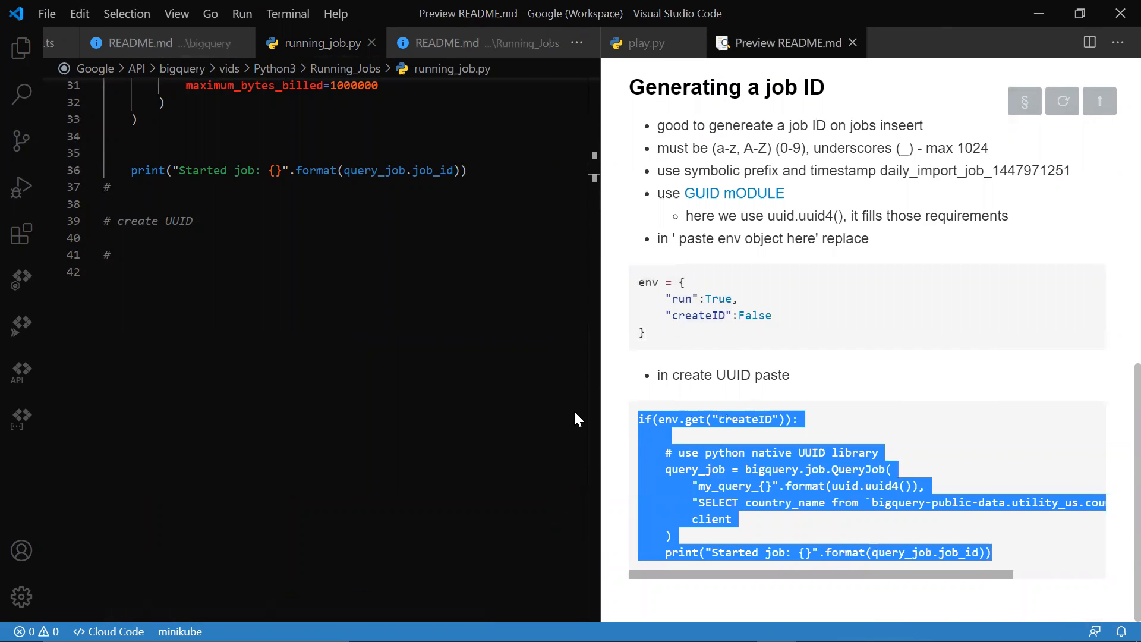
Paste the createID QueryJob block with uuid.uuid4() job ID under '# create UUID'.
scroll("up", 3)
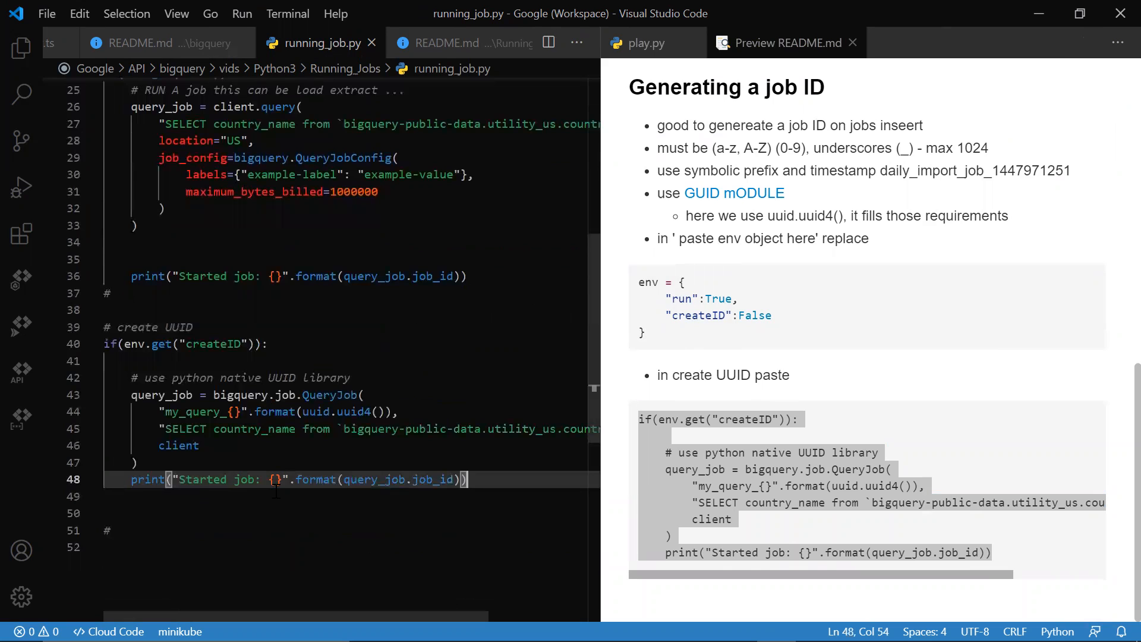
mouse_move(406, 506)
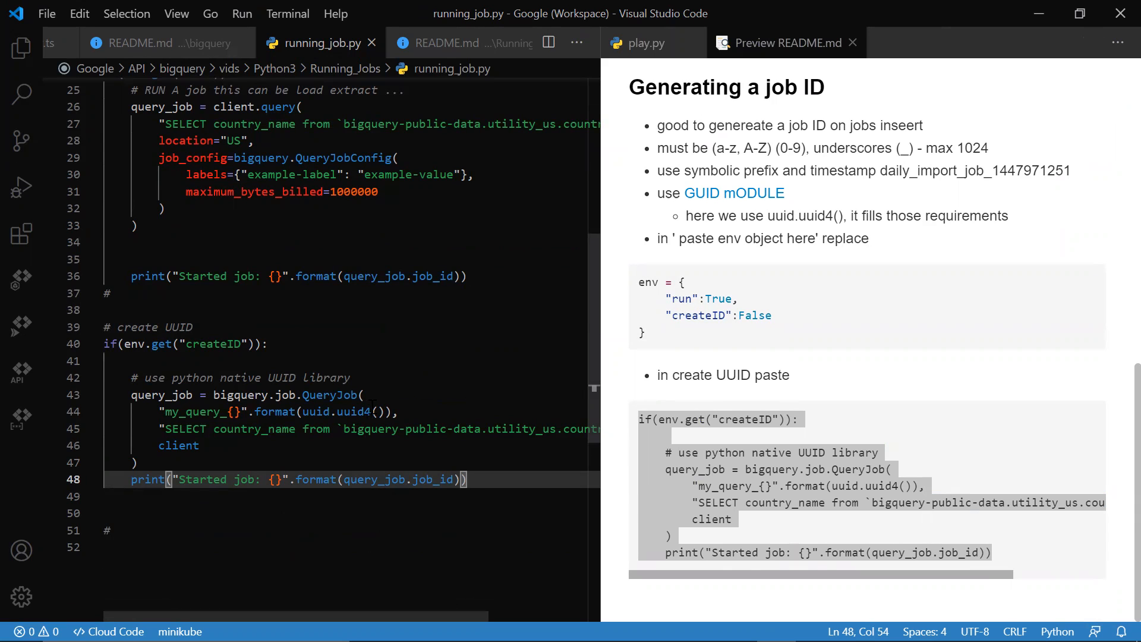
left_click(349, 378)
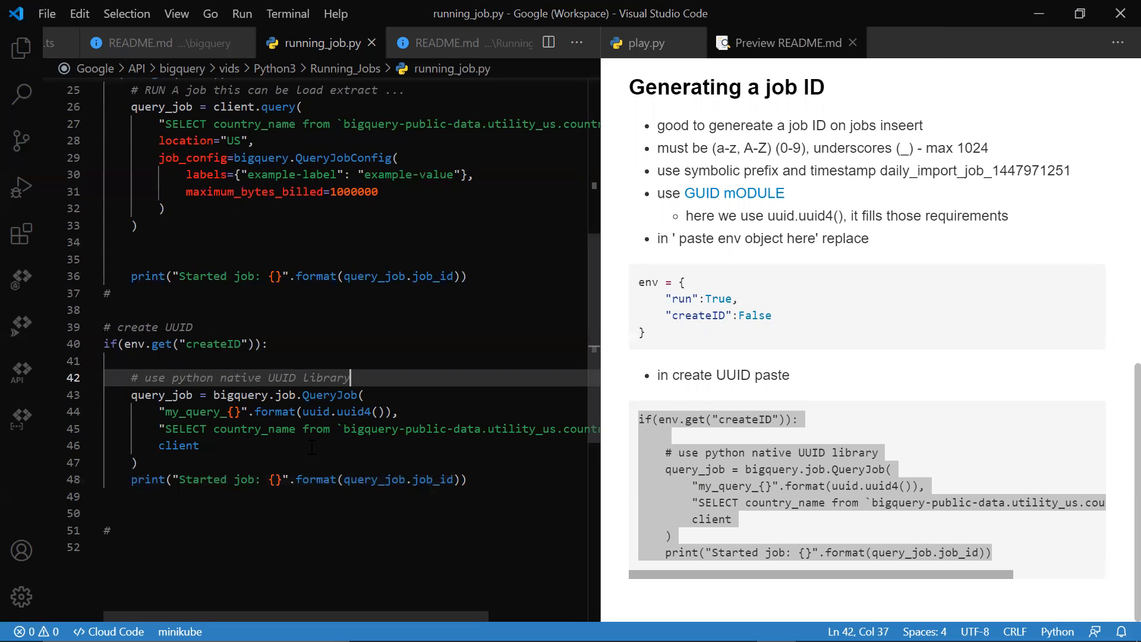
Add bigquery.job.QueryJobConfig() on a new line after client in the QueryJob call.
left_click(178, 445)
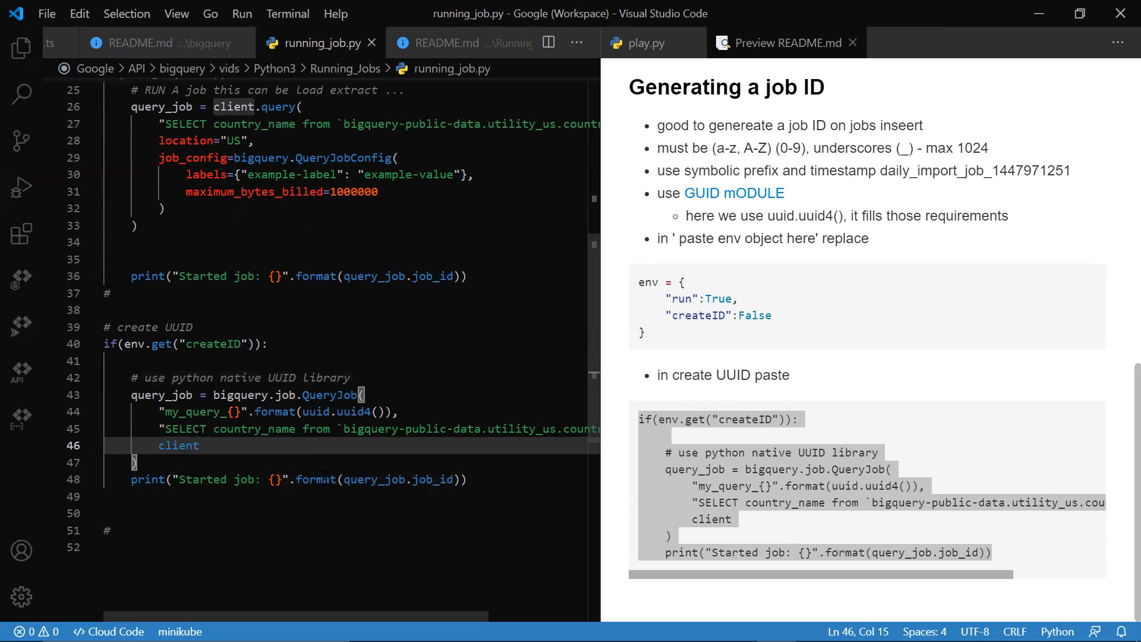
key("Enter")
type("bigquery.QueryJobConfig")
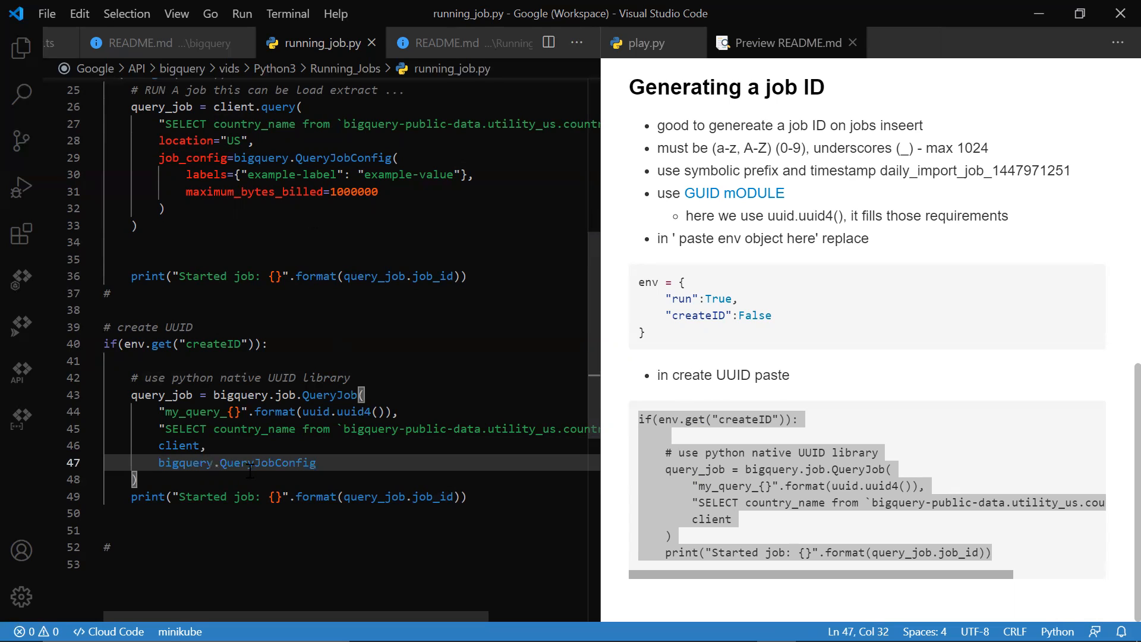
left_click(234, 462)
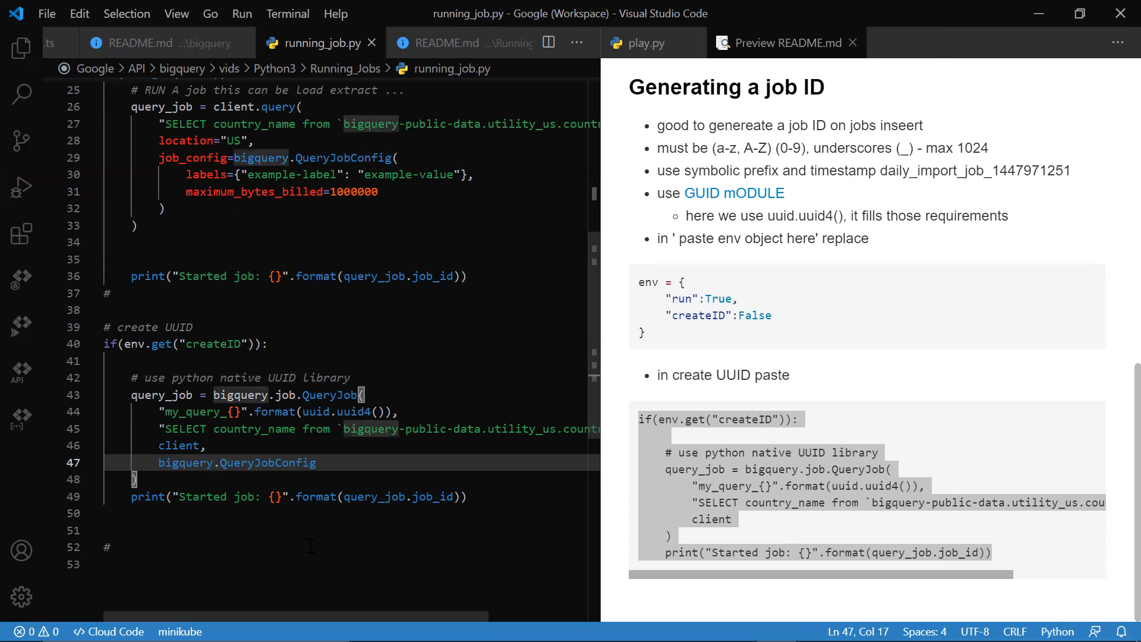
type(".job")
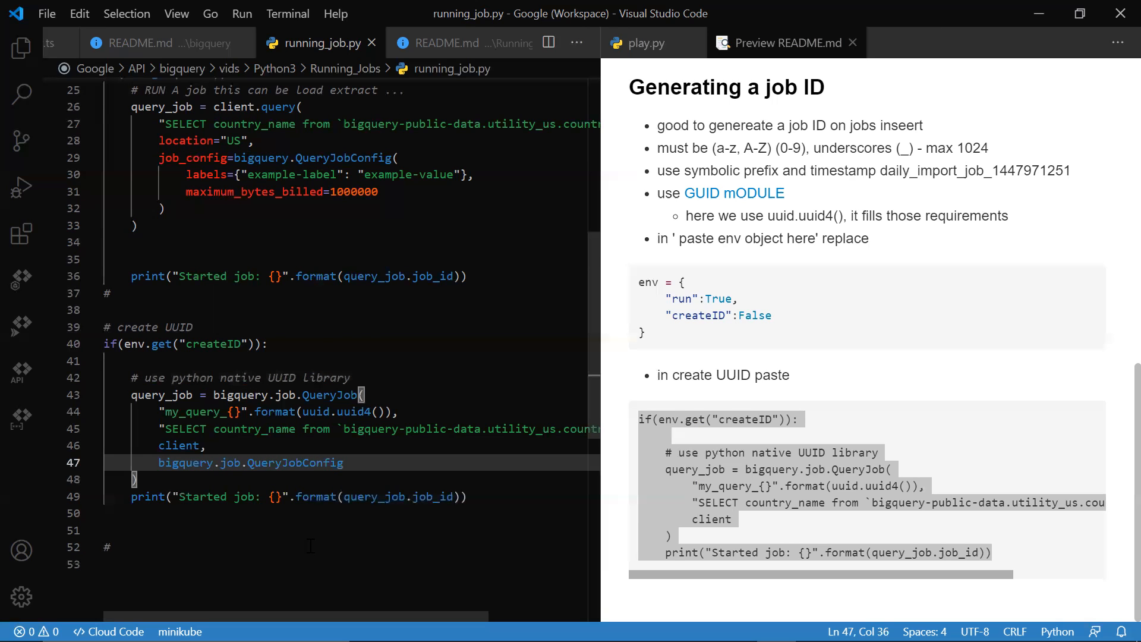
type("(")
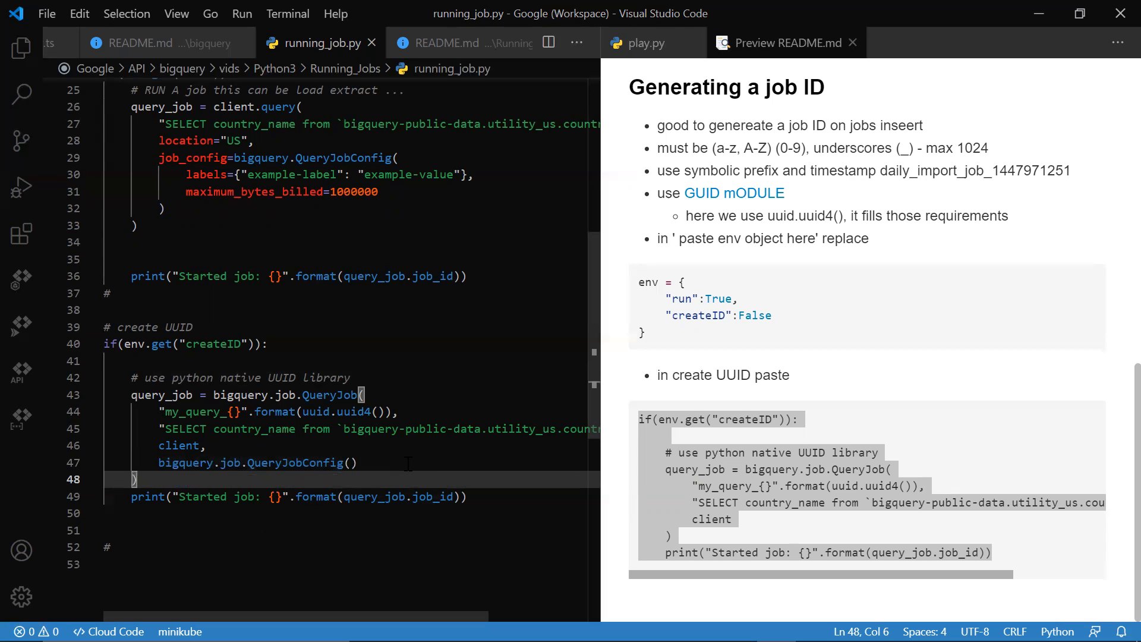
left_click(351, 462)
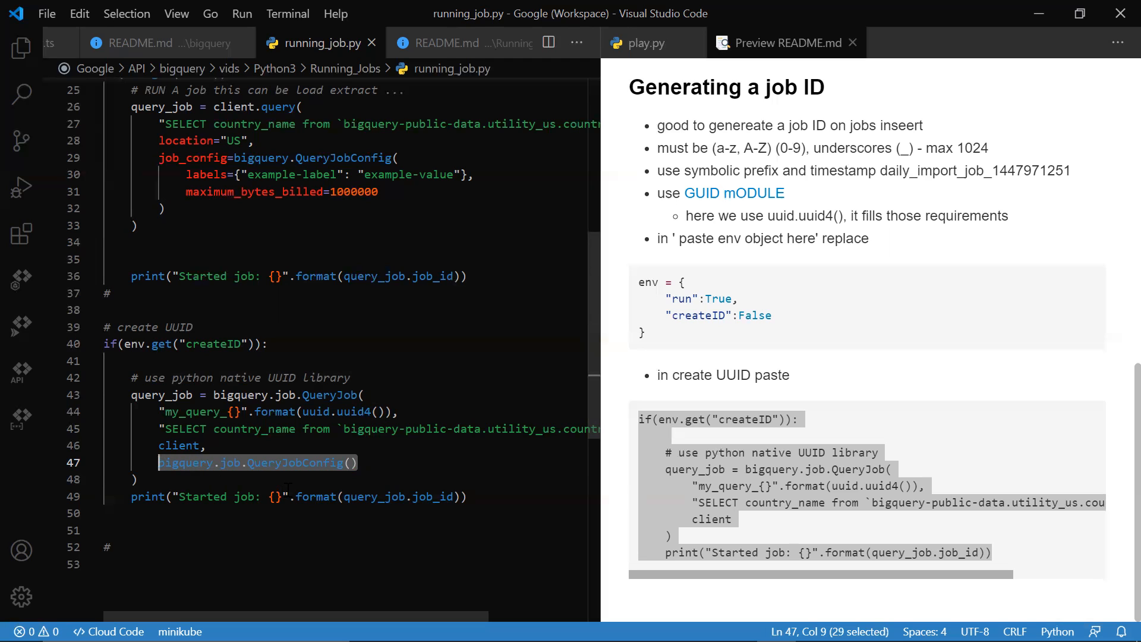
Remove the QueryJobConfig line and run python.exe .\running_job.py, printing a started job ID.
key("Delete")
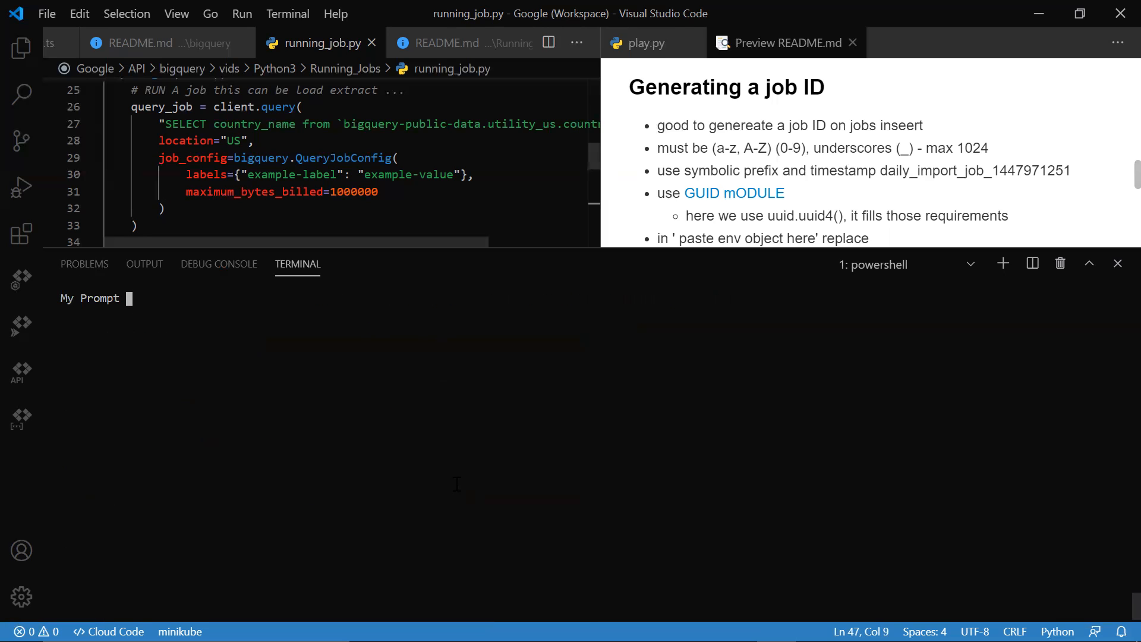
type("python.exe .\\running_job.py")
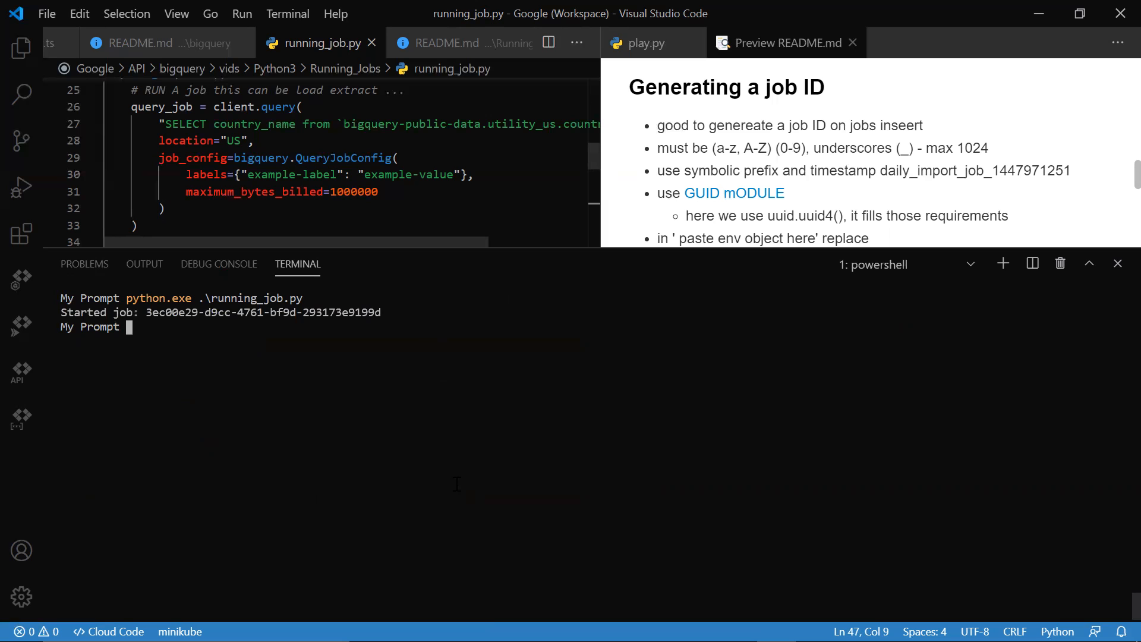
left_click(1119, 263)
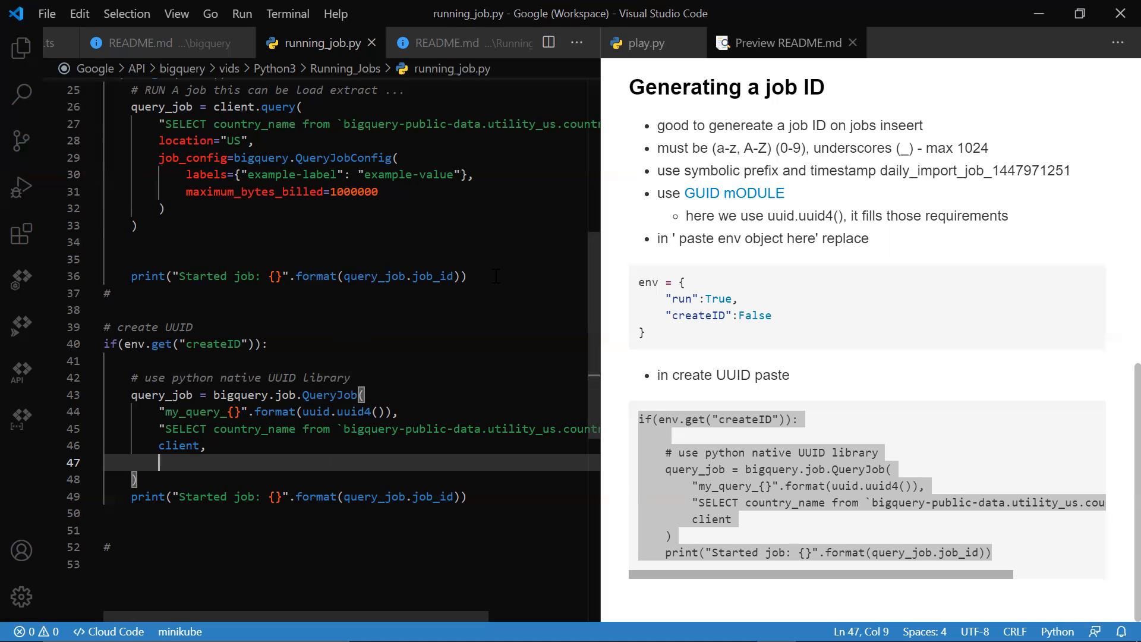
Change the env dict to run False and createID True.
scroll("up", 3)
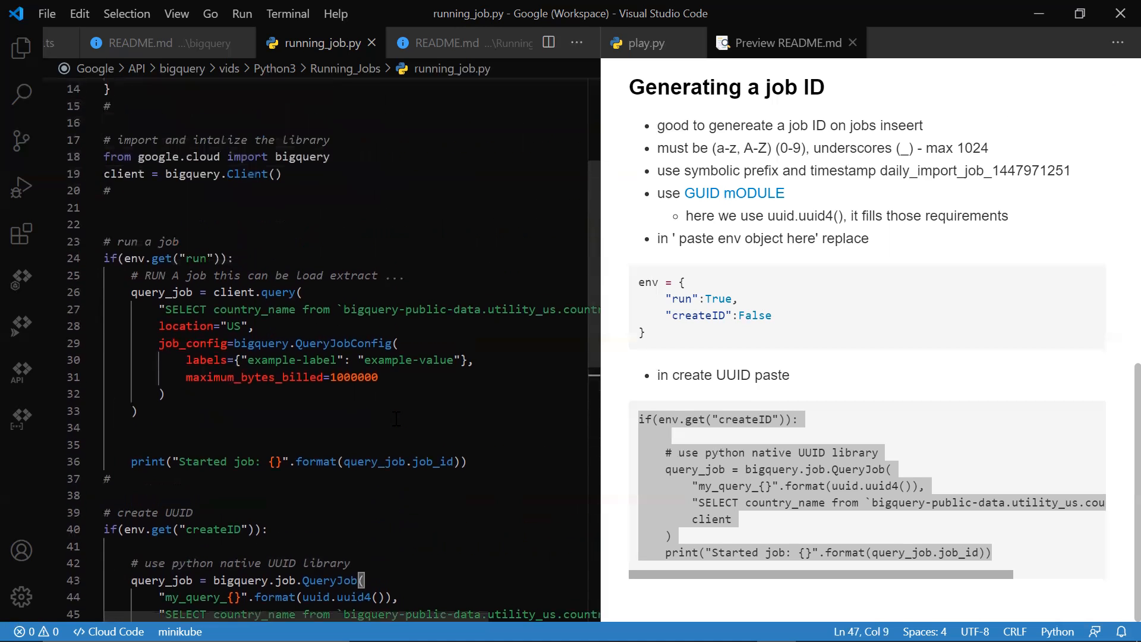
scroll("up", 3)
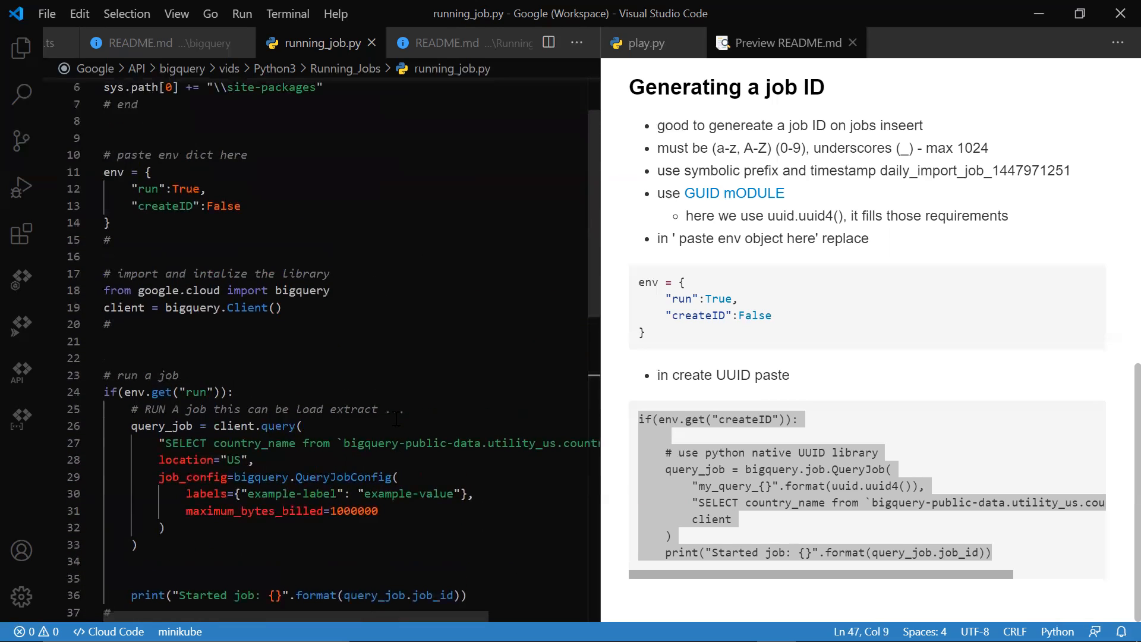
mouse_move(701, 344)
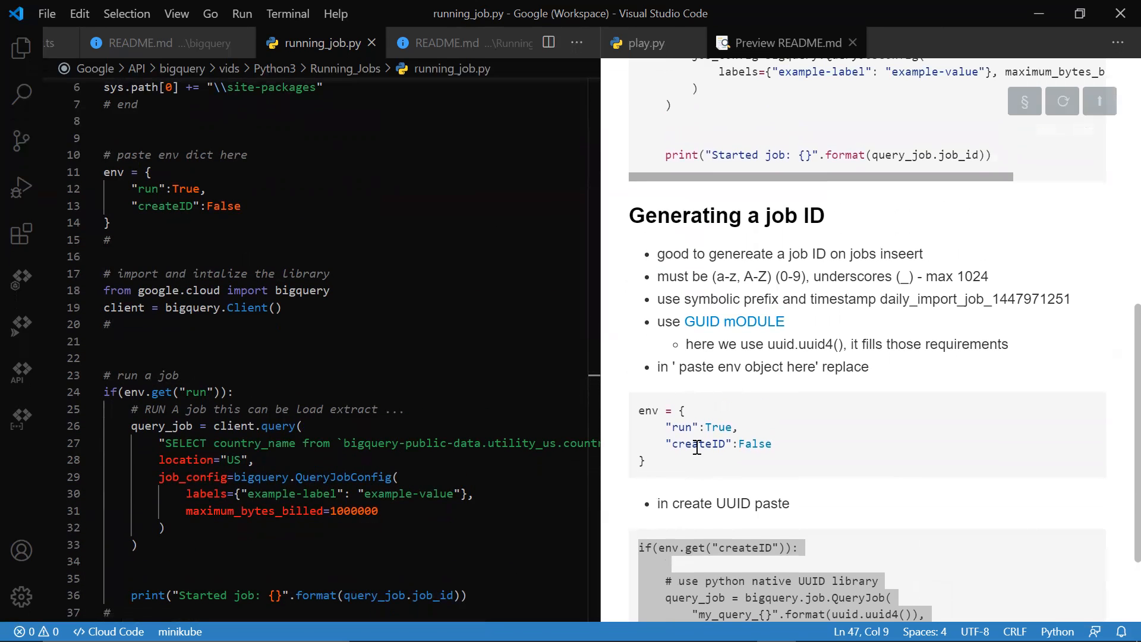
double_click(185, 189)
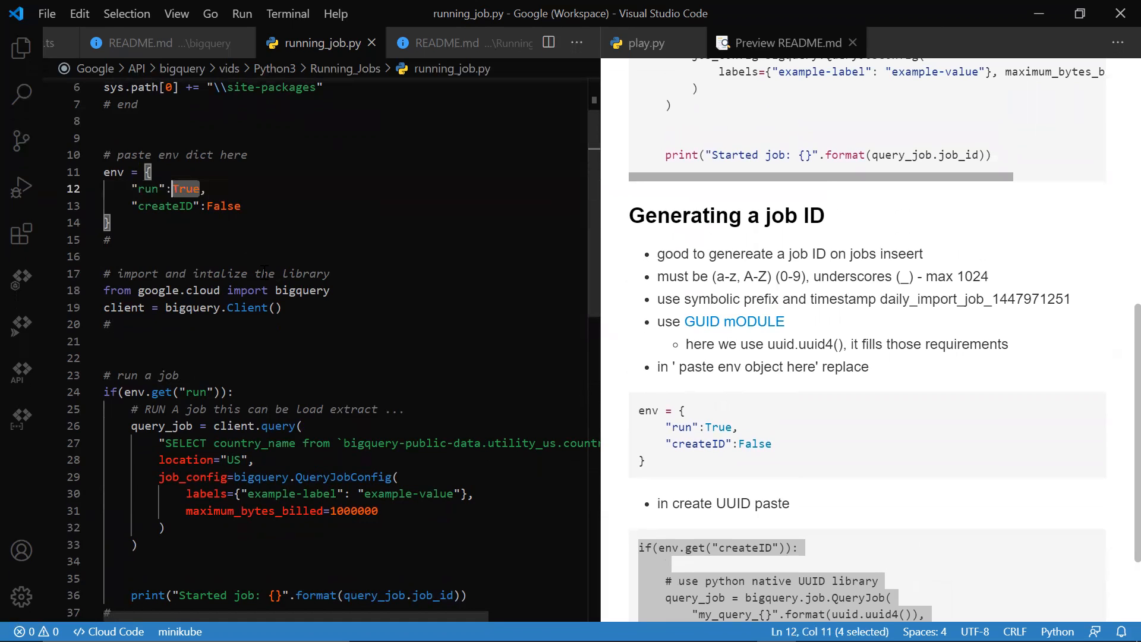
type("False")
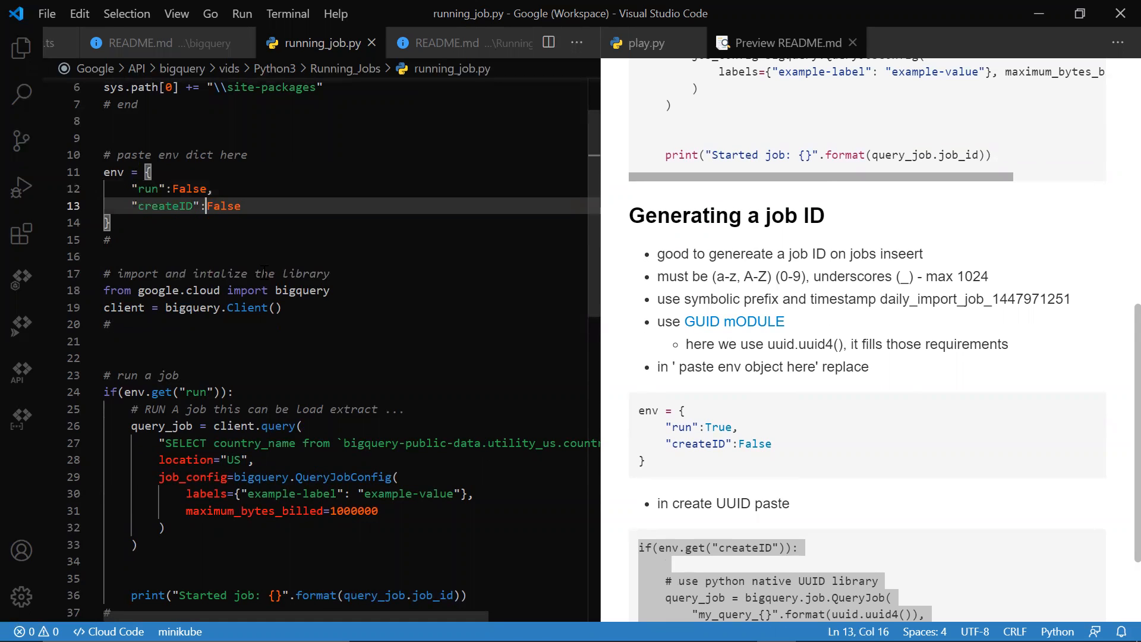
type("True")
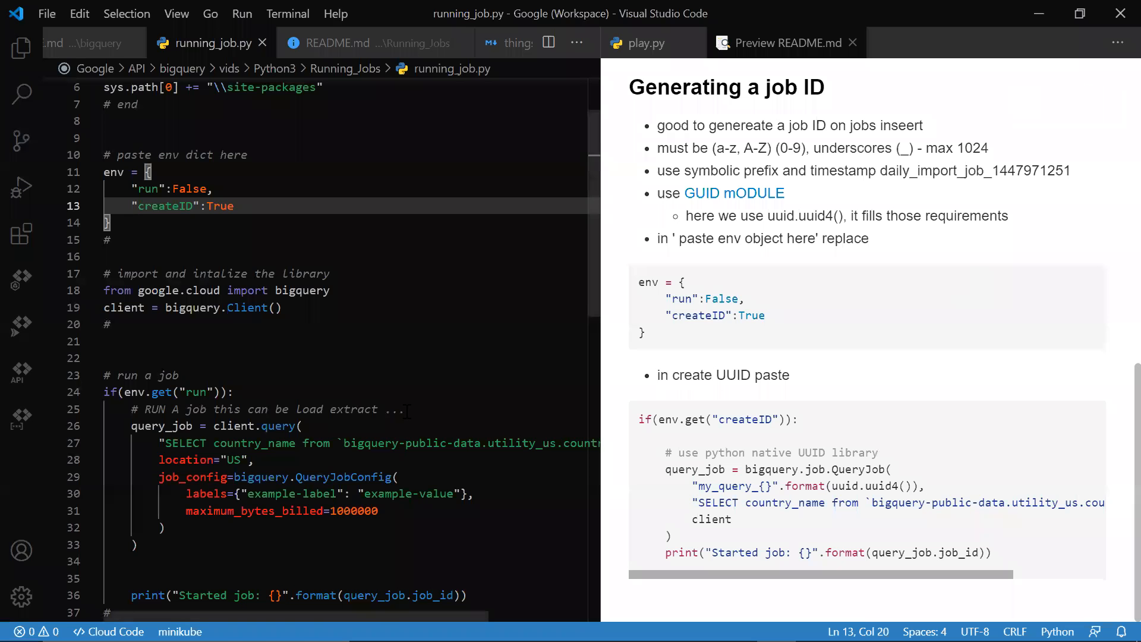
Rerun running_job.py to print a job ID prefixed my_query_ plus a UUID.
scroll("down", 3)
type("python.exe .\\running_job.py")
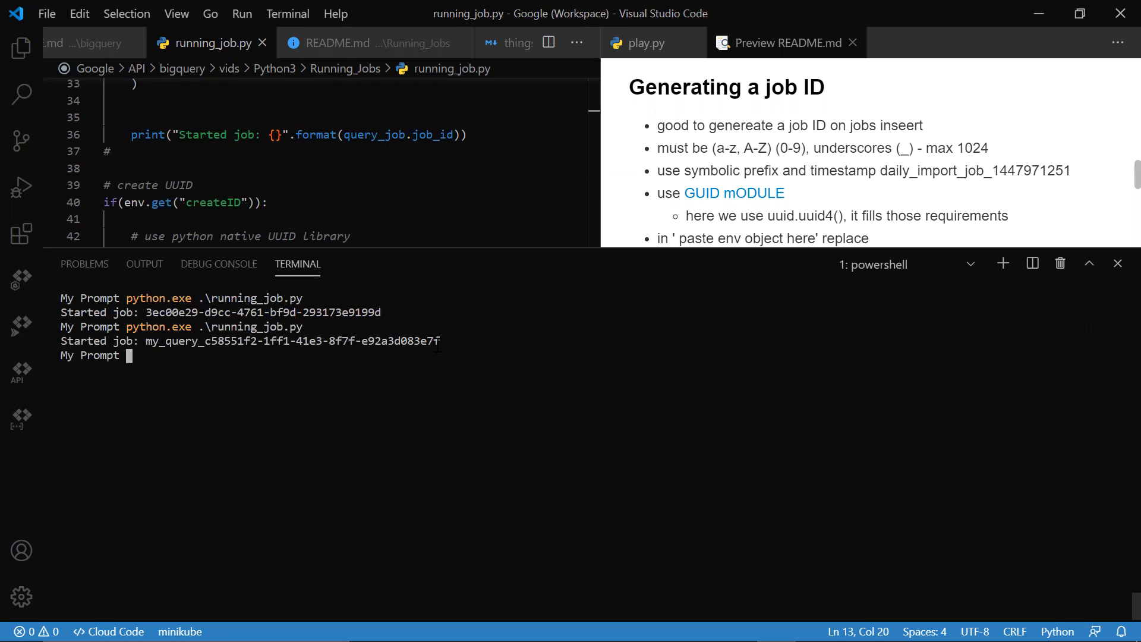
mouse_move(753, 119)
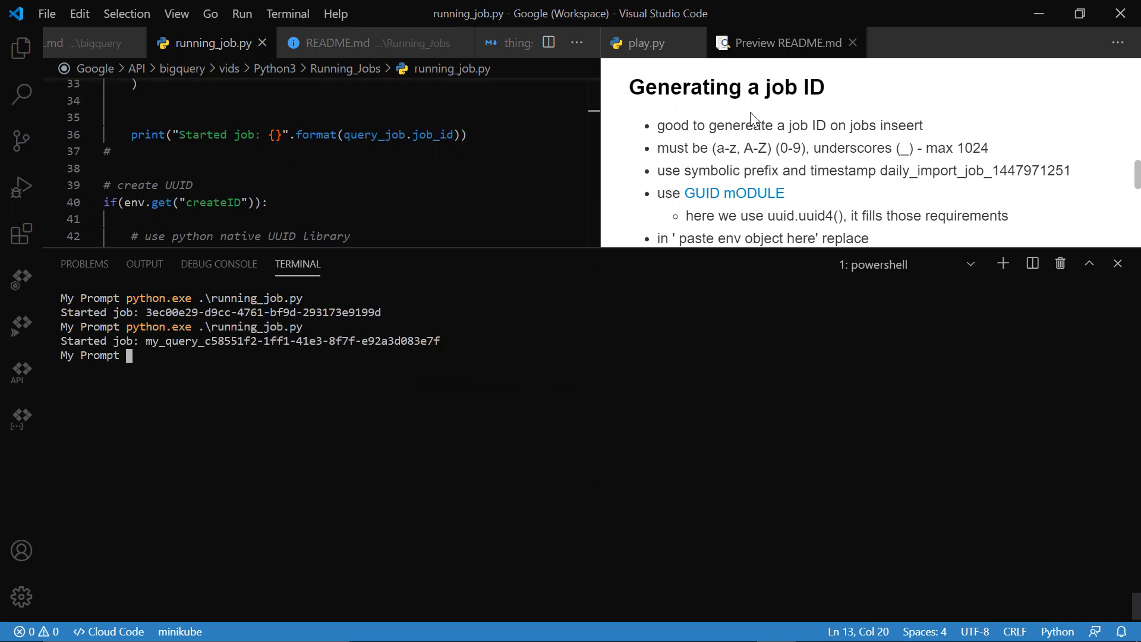
mouse_move(1031, 197)
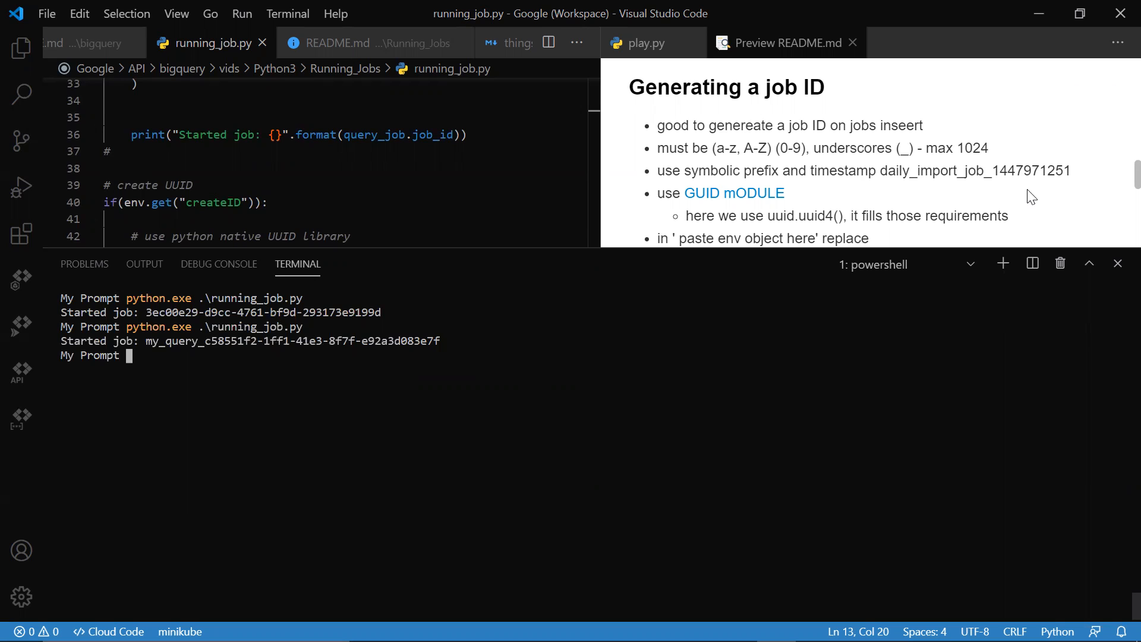